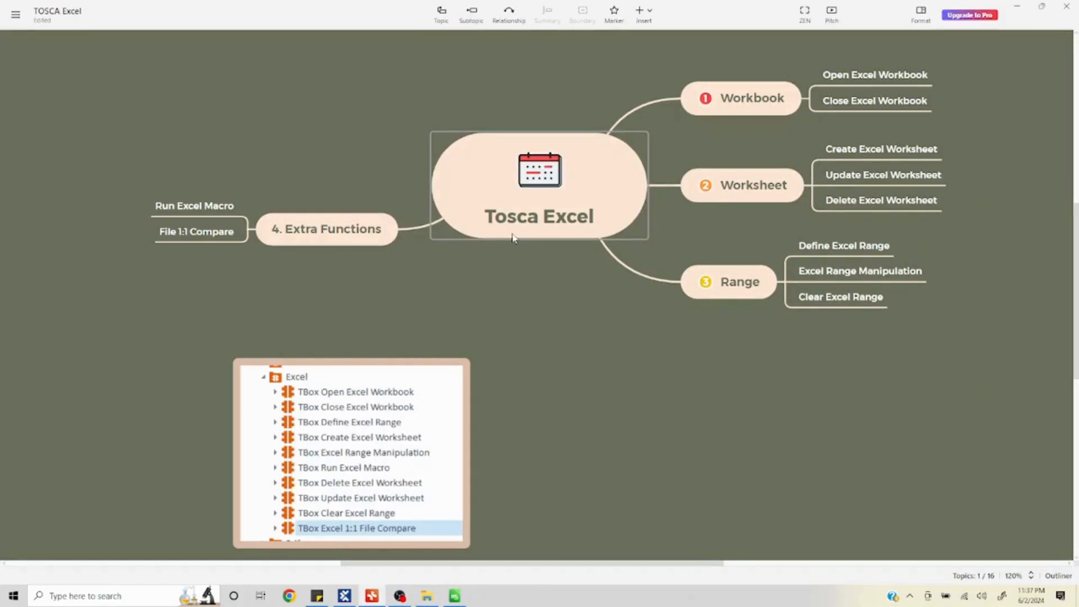
mouse_move(960, 351)
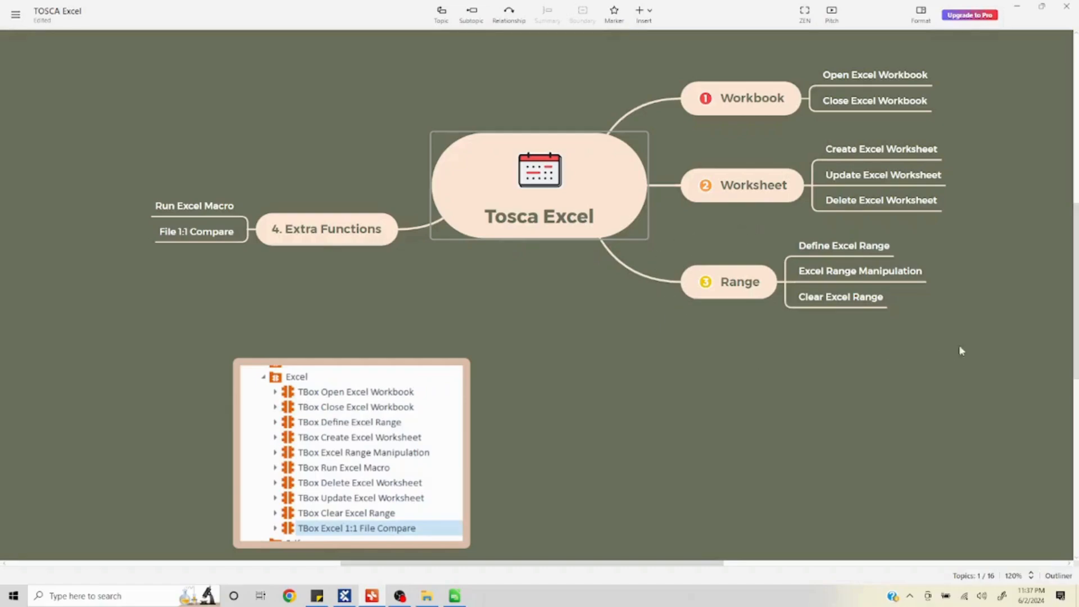
mouse_move(956, 276)
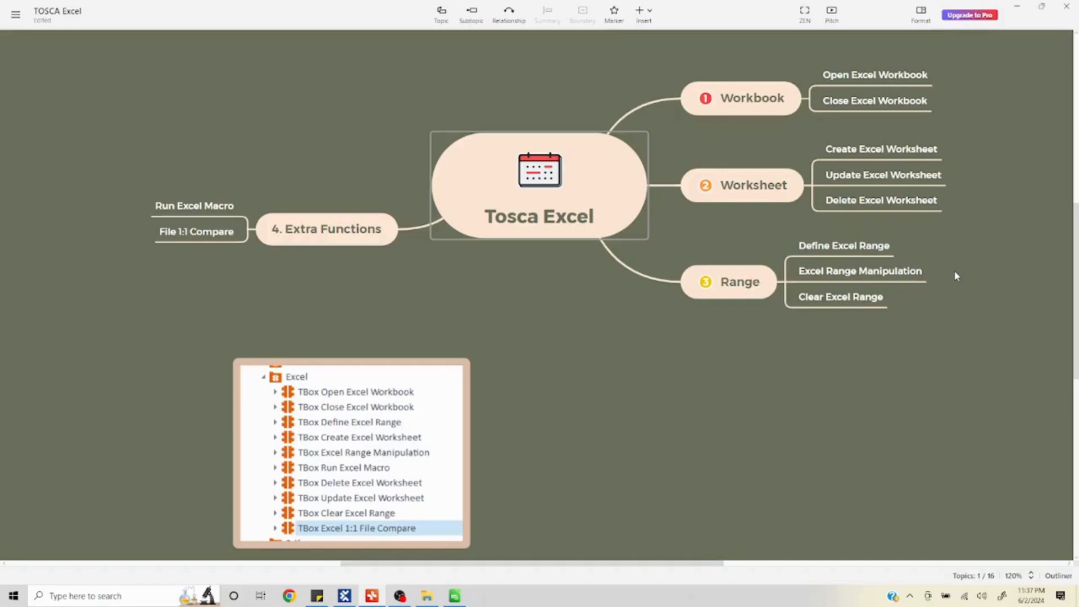
mouse_move(261, 284)
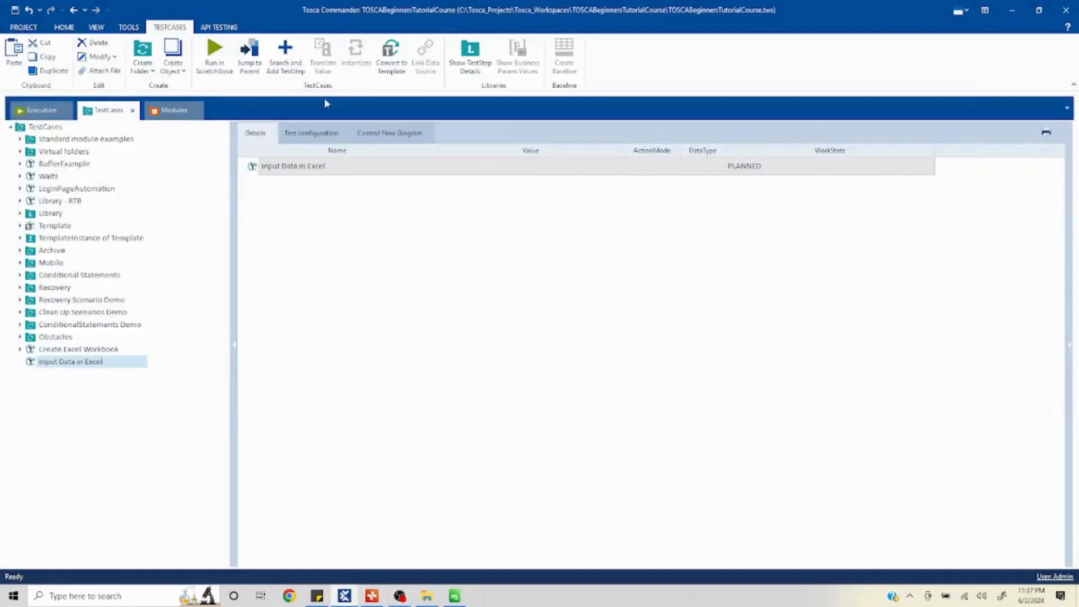
Drag the TBox Define Excel Range module from Modules onto 'Input Data in Excel'.
left_click(173, 110)
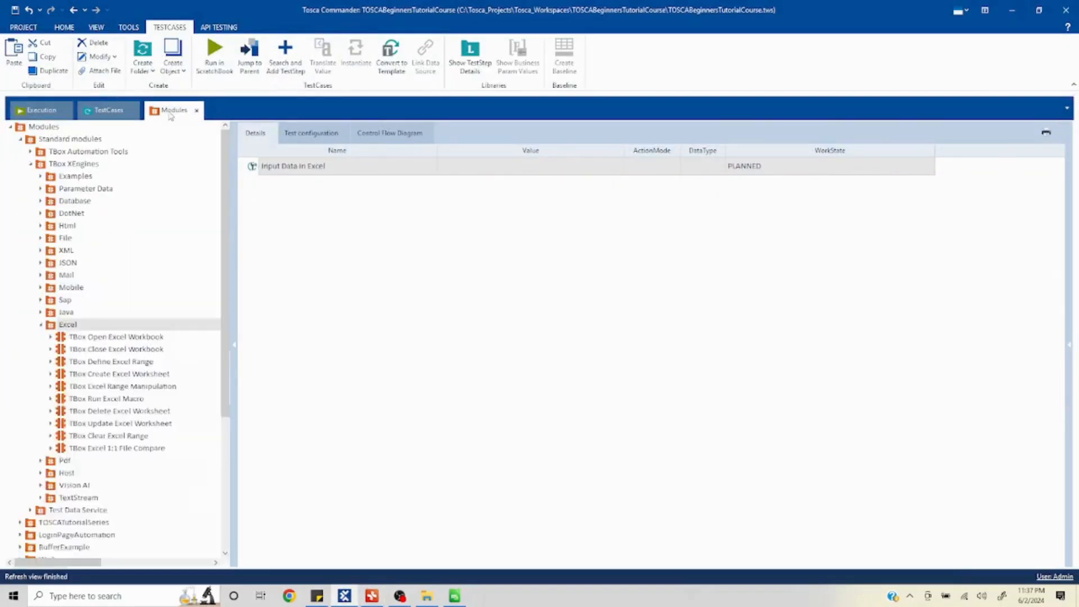
left_click(63, 27)
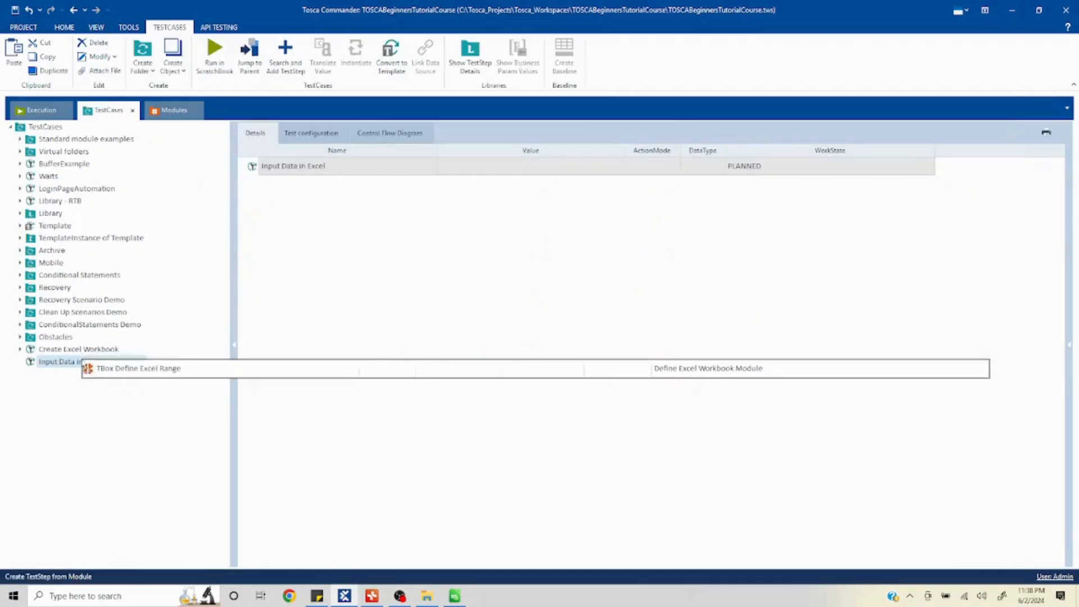
Add Range Manipulation, plus Open and Close Workbook steps copied from Create Excel Workbook.
left_click(102, 386)
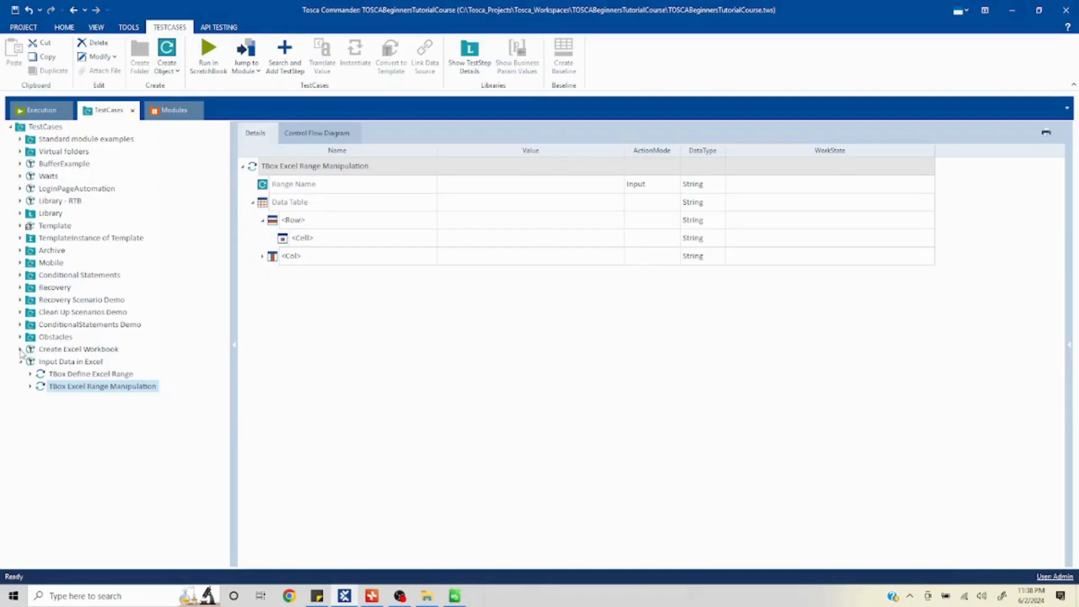
left_click(20, 349)
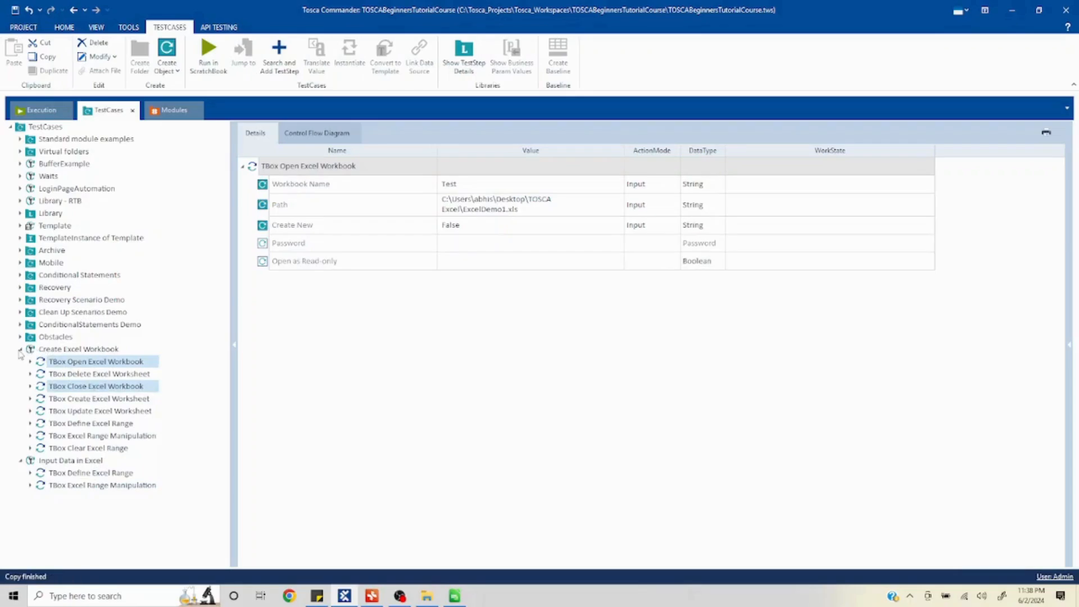
left_click(70, 361)
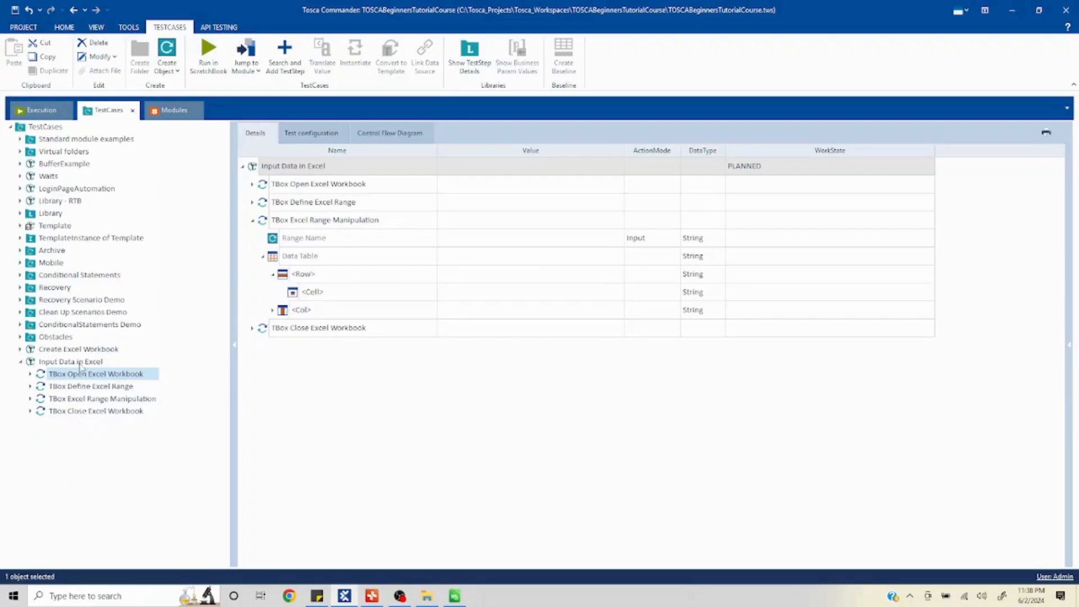
Review Open Workbook (name Test, Create New False), then select Define Excel Range.
left_click(64, 27)
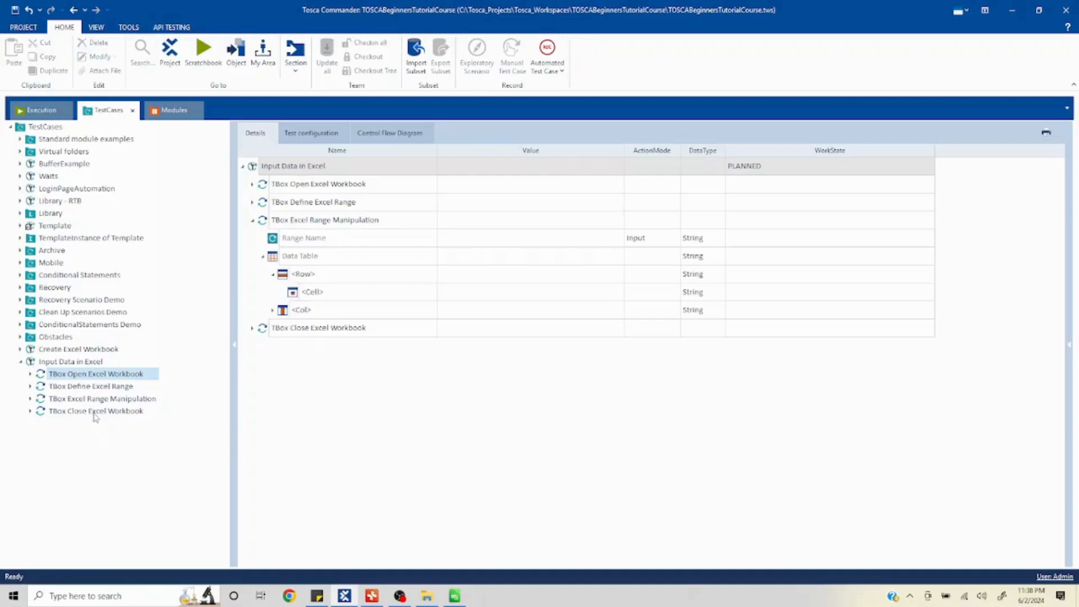
left_click(95, 373)
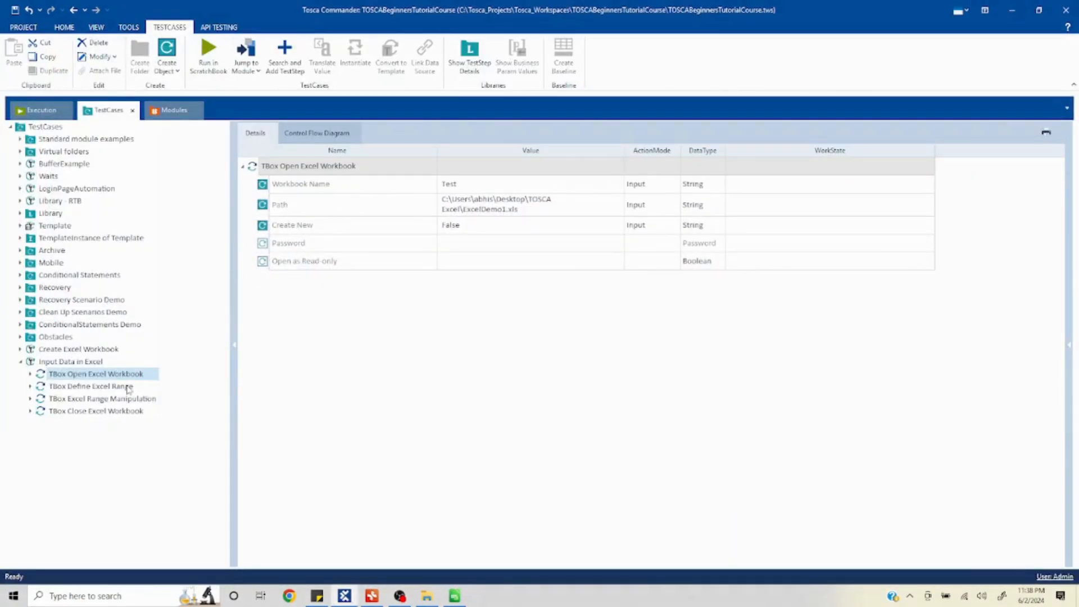
left_click(91, 386)
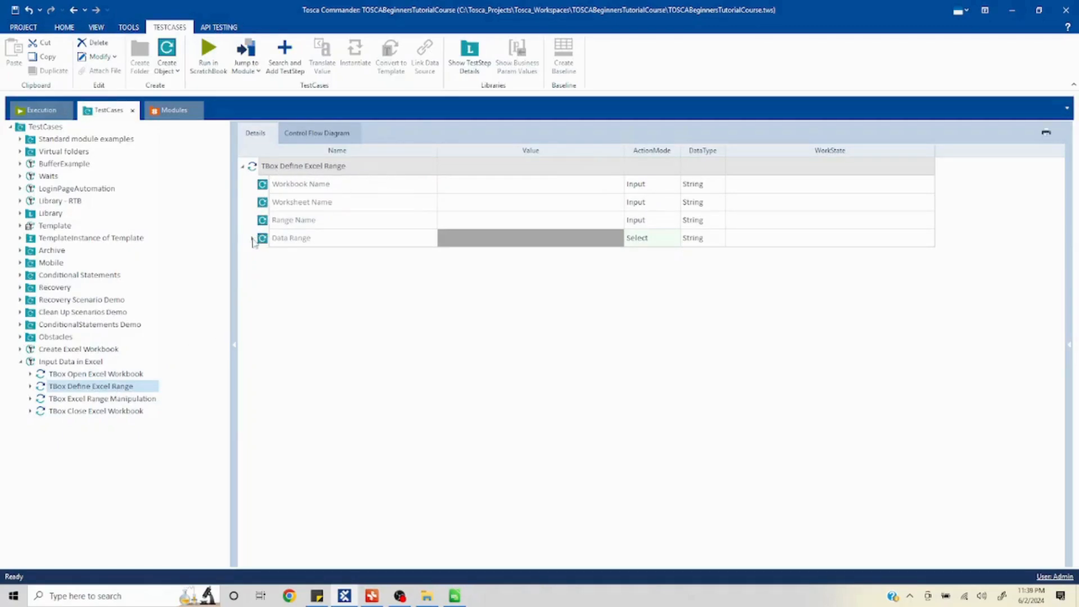
Expand Data Range to show its empty Start Cell and End Cell parameters.
left_click(252, 237)
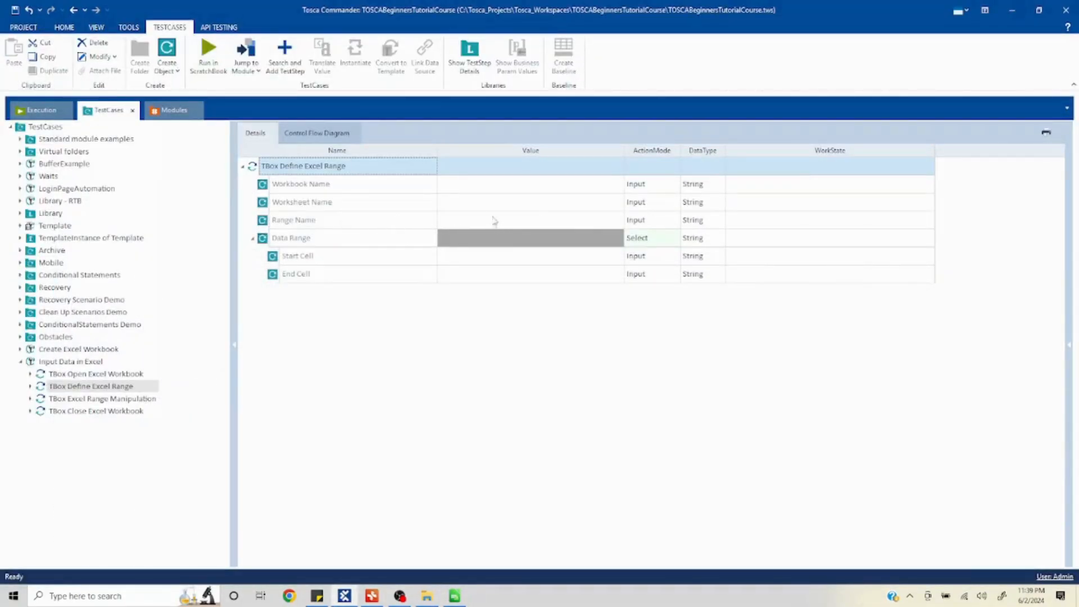
mouse_move(507, 239)
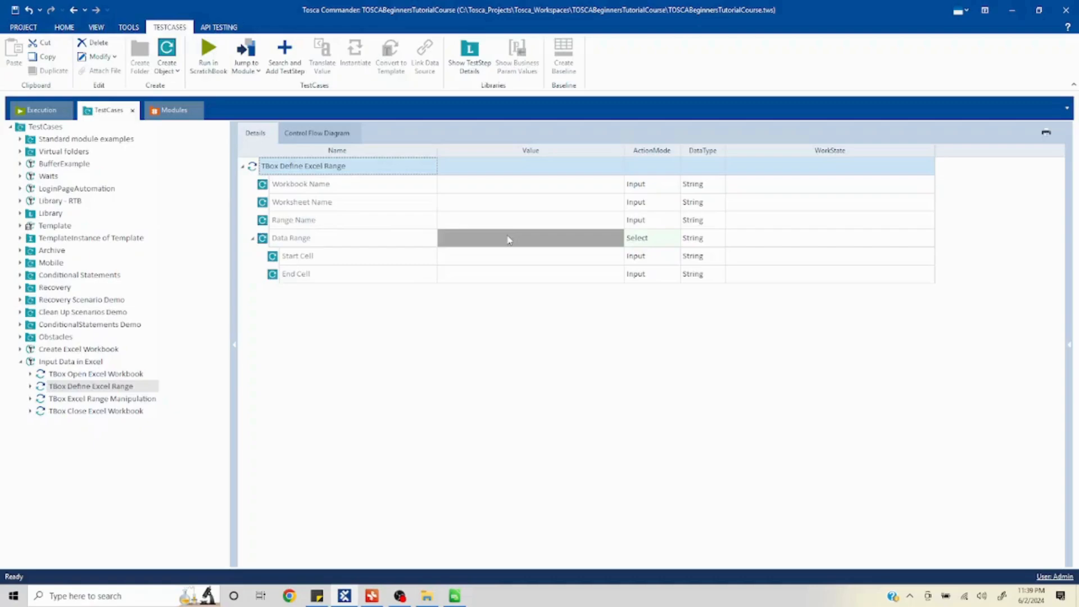
mouse_move(509, 239)
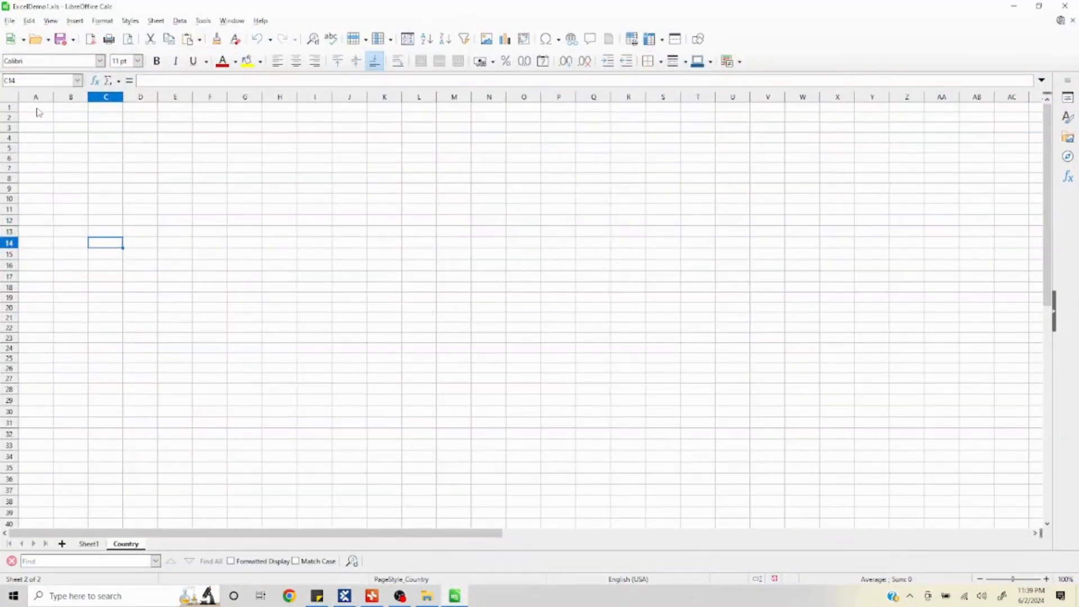
Select cells A1 through M26 on ExcelDemo1.xls's empty Country sheet.
left_click(35, 106)
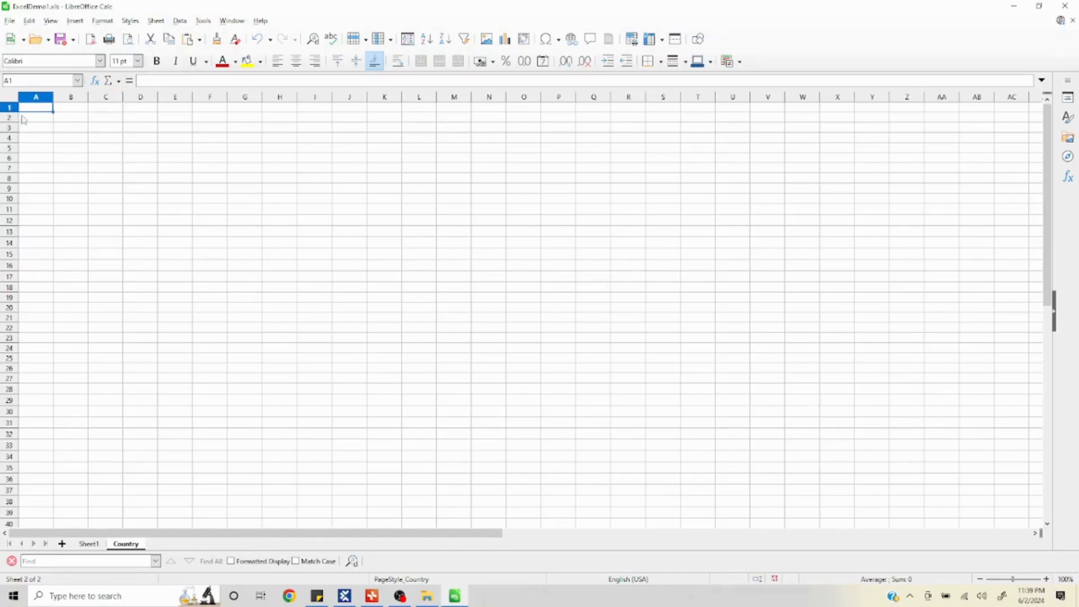
mouse_move(34, 129)
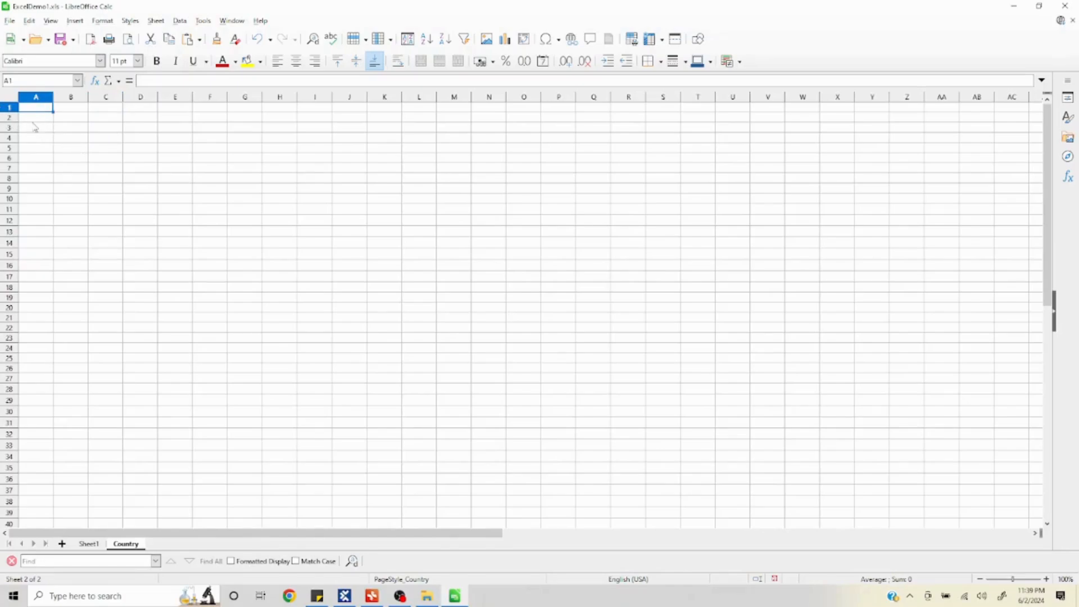
left_click(36, 167)
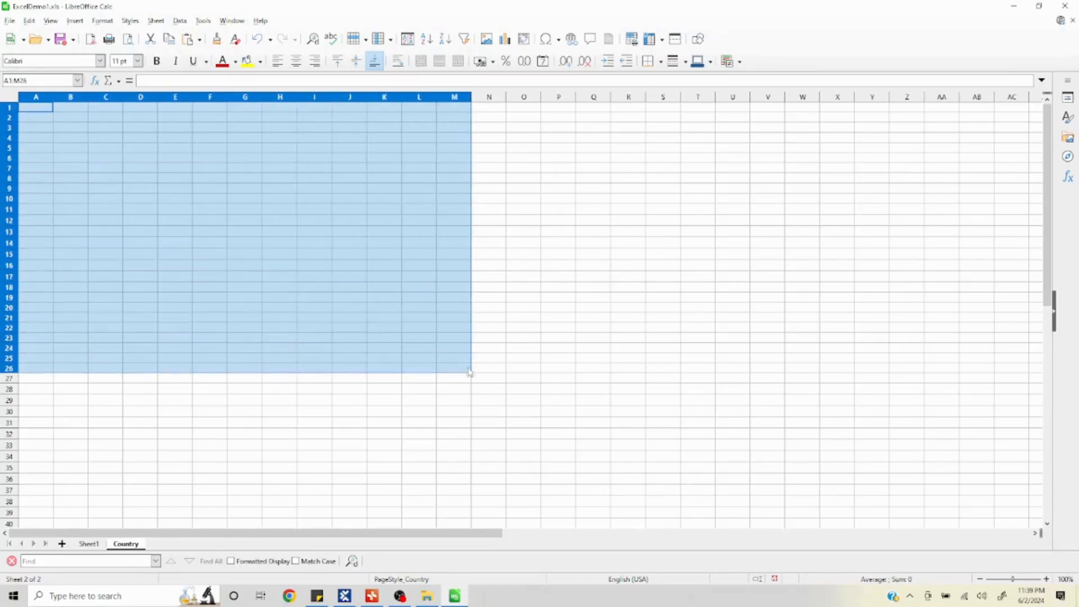
left_click_drag(470, 371, 540, 405)
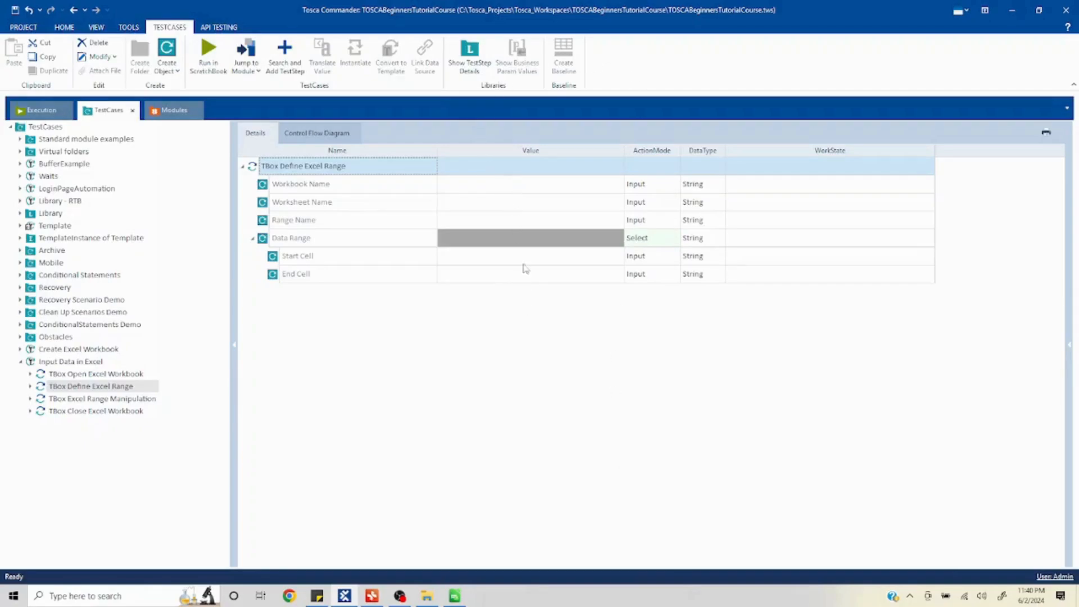
mouse_move(98, 386)
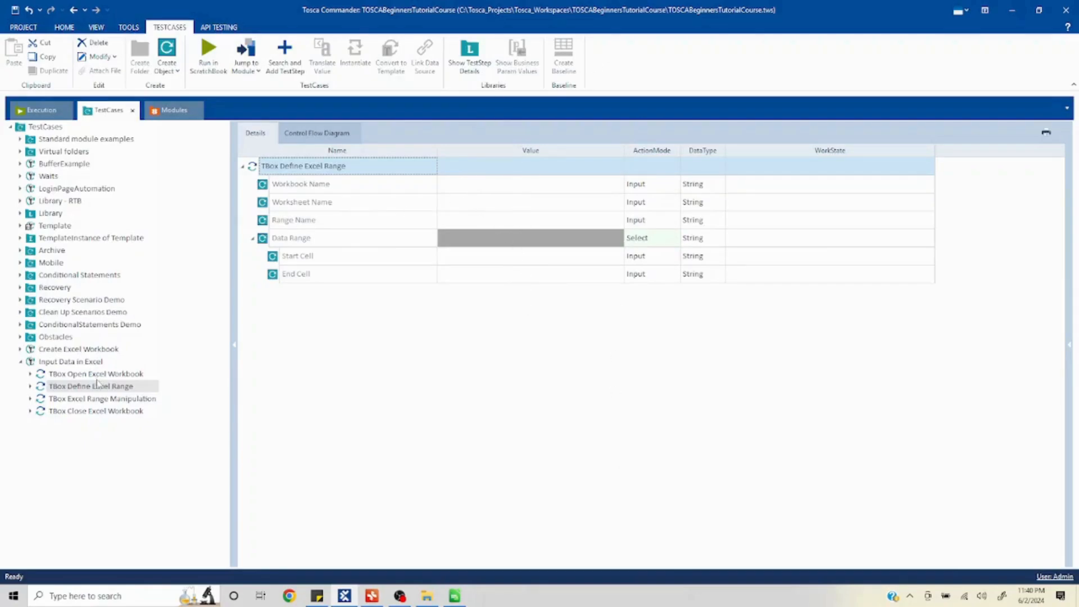
Enter workbook name Test and worksheet name Country in Define Excel Range.
left_click(96, 374)
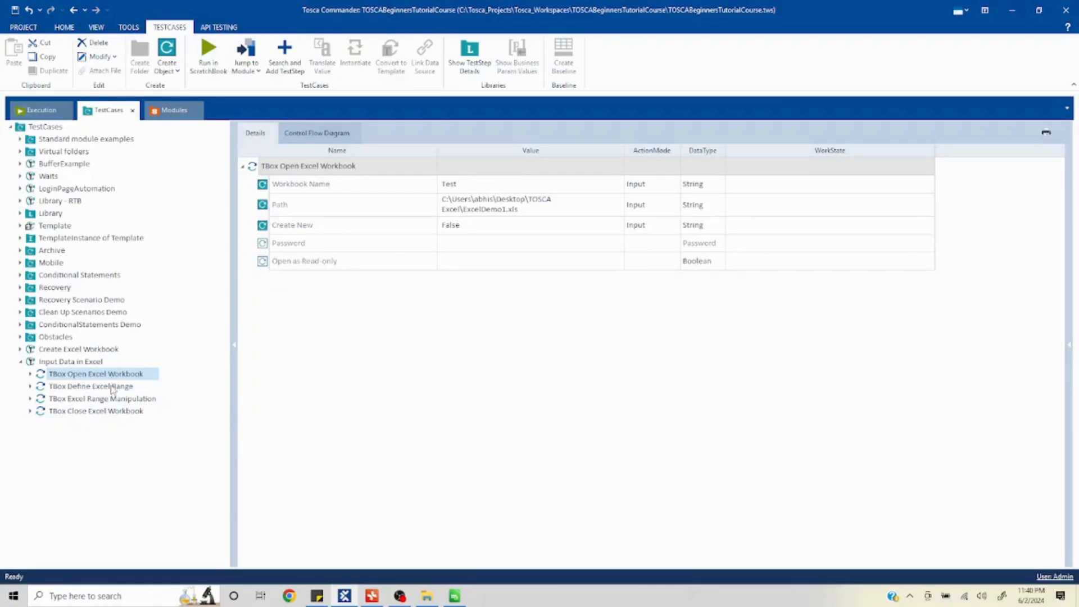
left_click(91, 386)
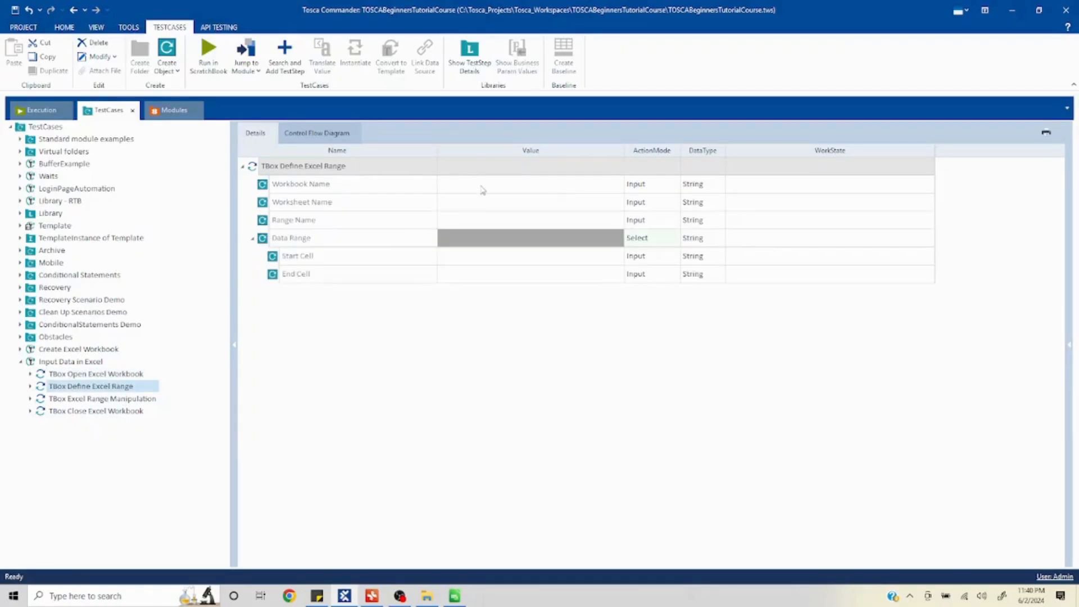
left_click(530, 183)
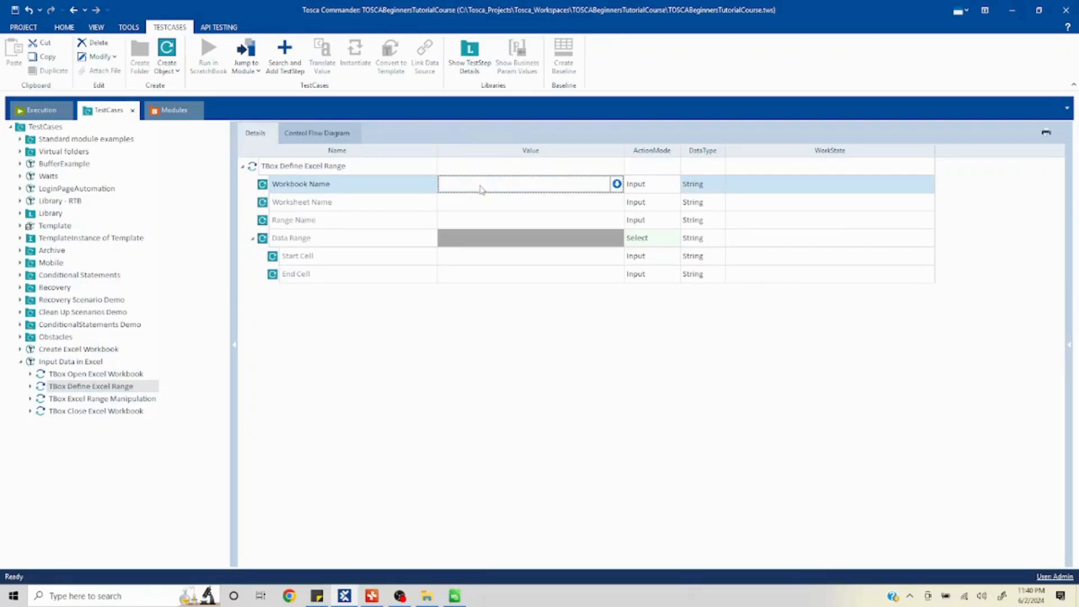
type("Test")
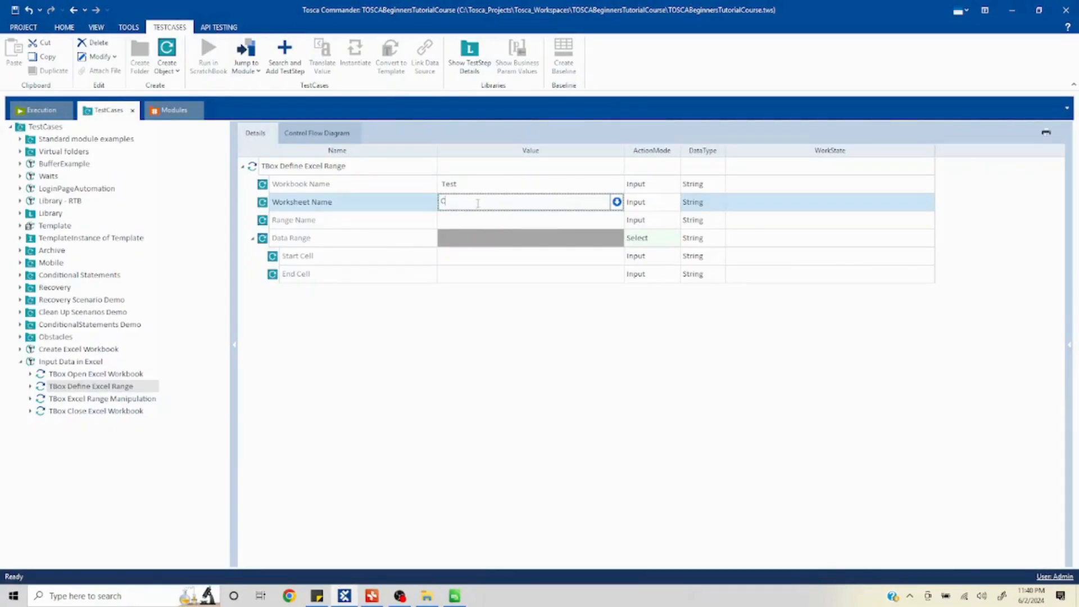
type("ount")
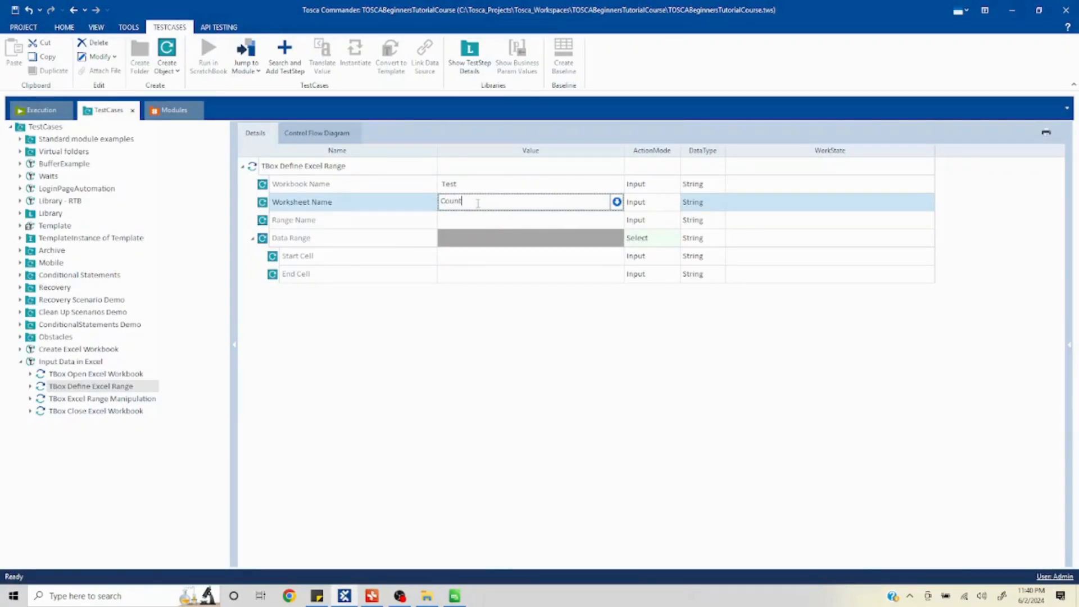
type("Country")
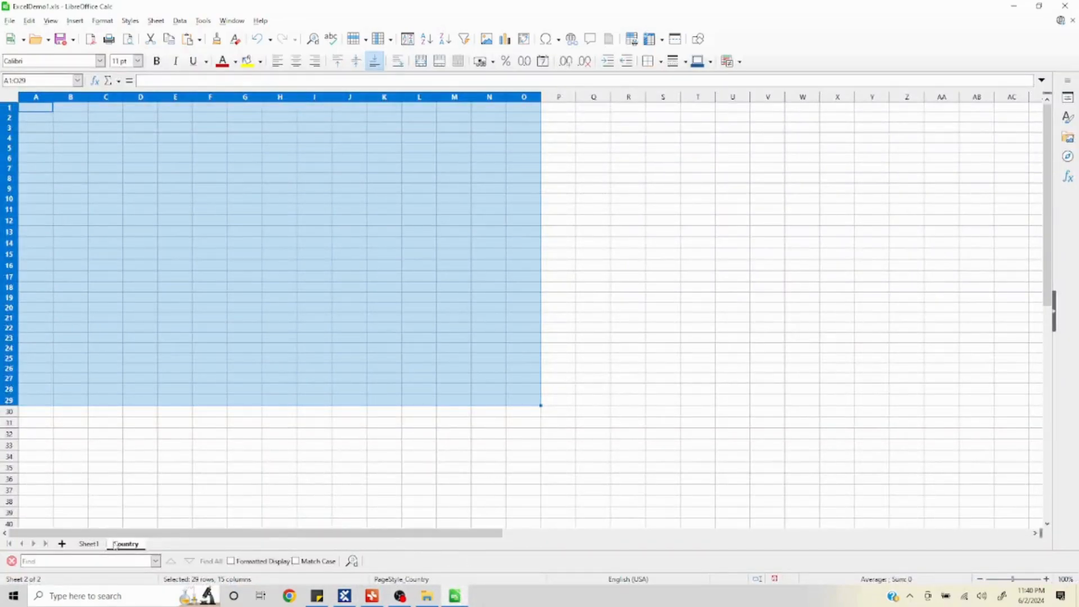
mouse_move(212, 470)
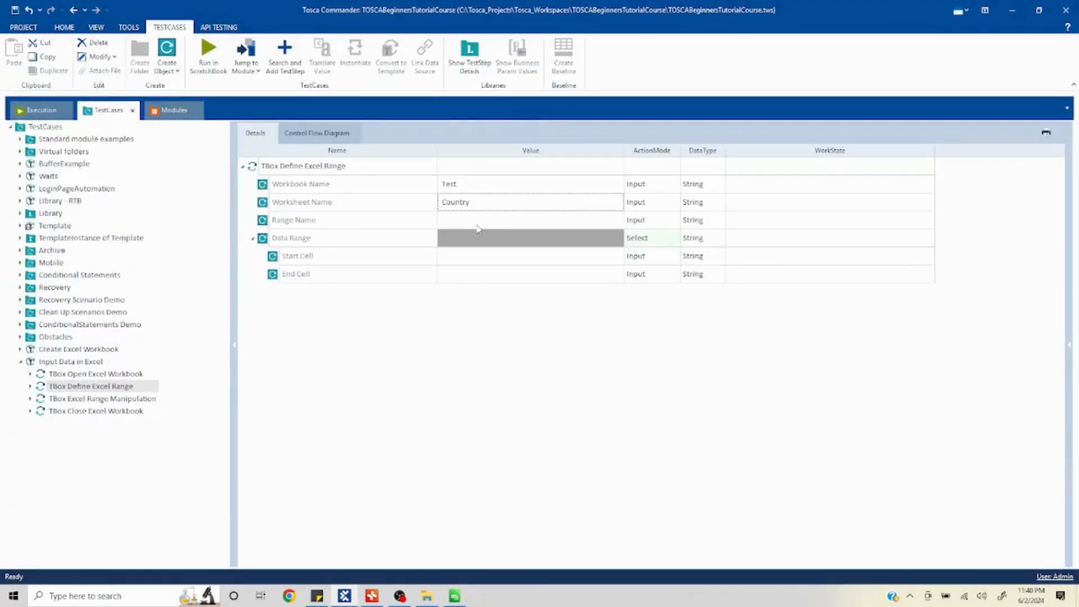
Type Range1 into the Define Excel Range step's Range Name value.
left_click(530, 219)
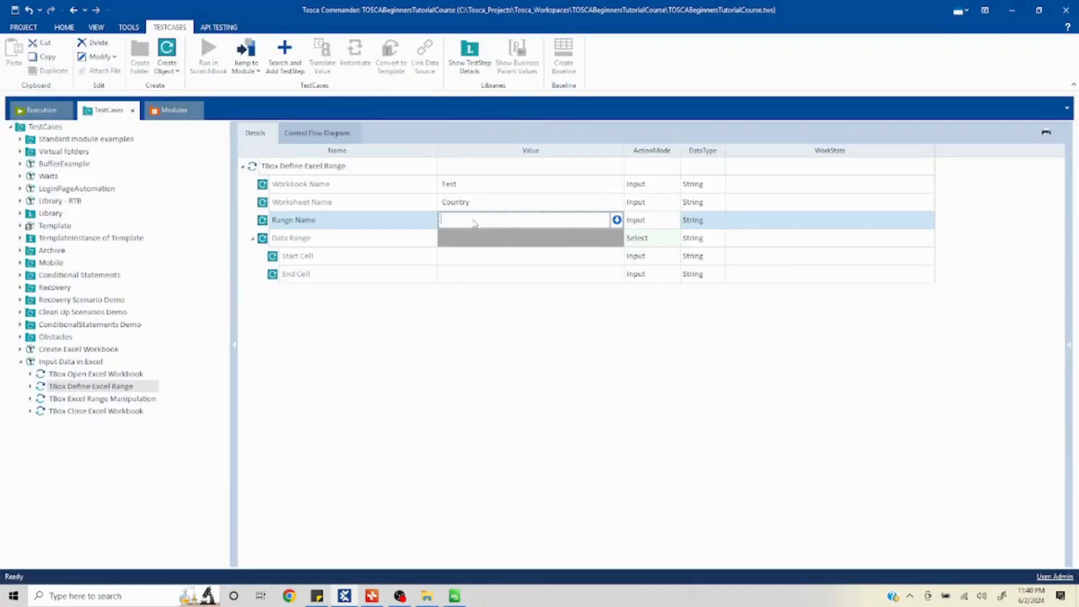
type("Rang")
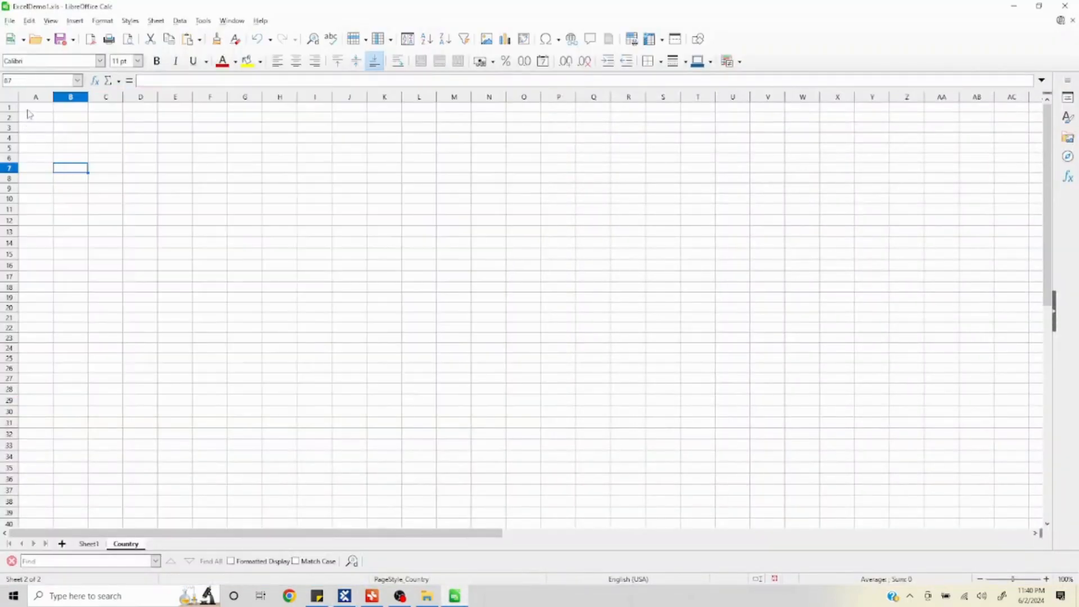
left_click_drag(35, 106, 35, 147)
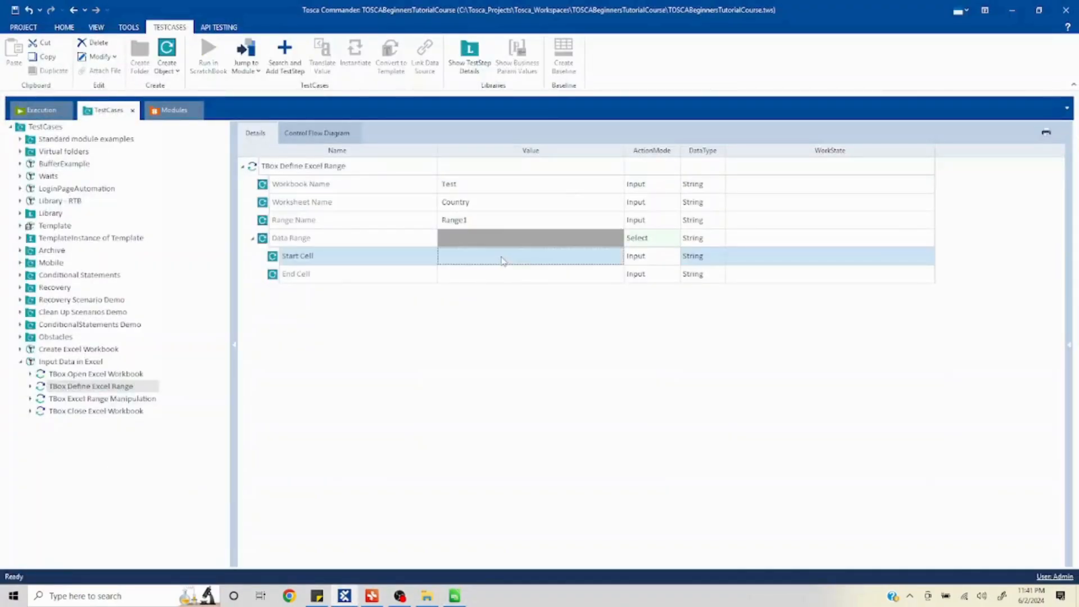
Enter A1 as the Start Cell and A5 as the End Cell.
type("A1")
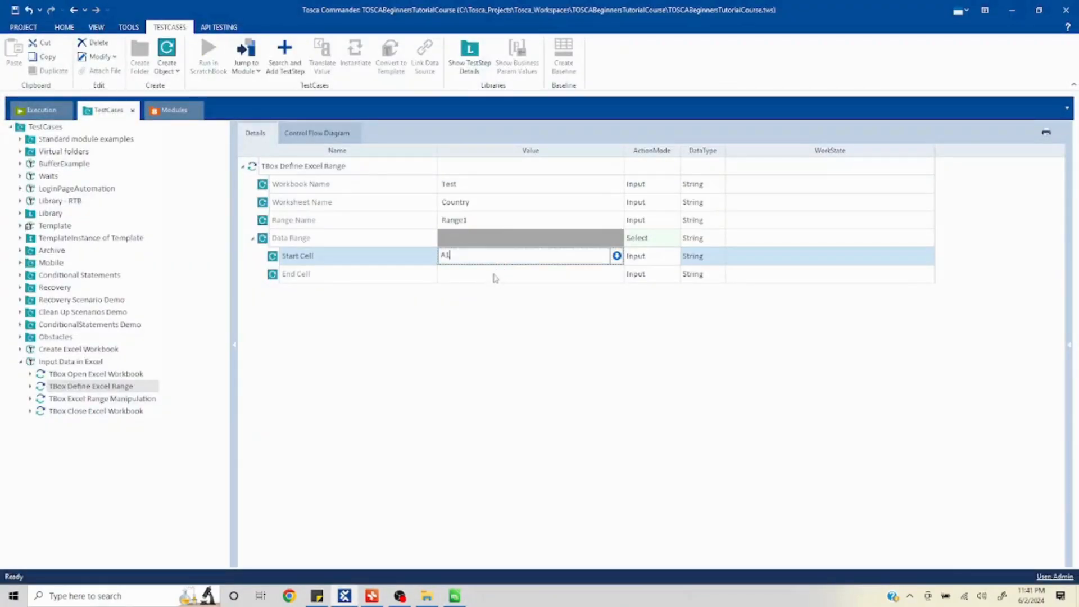
left_click(526, 273)
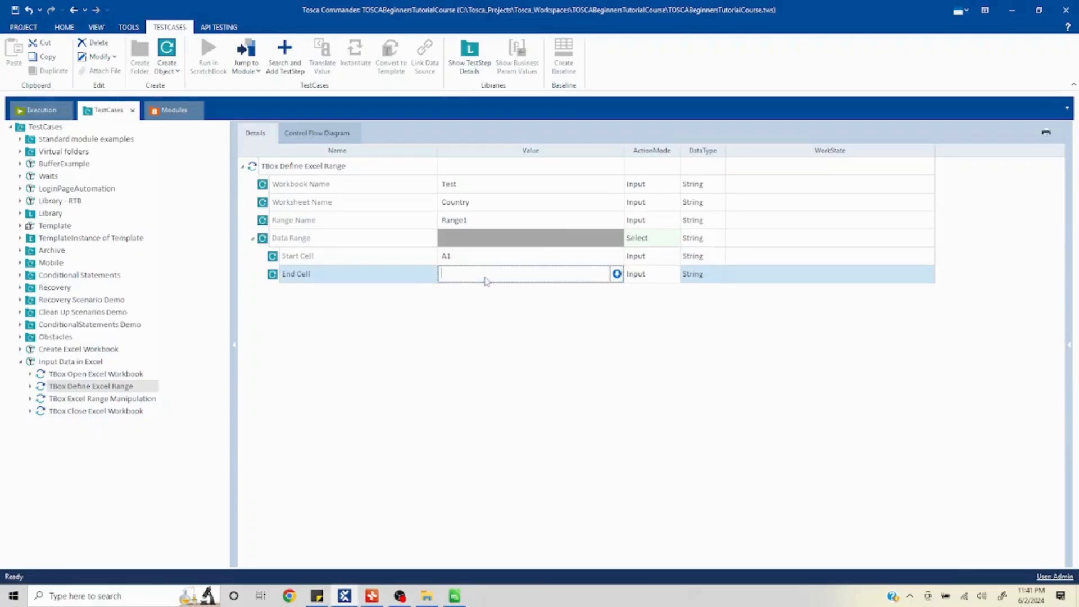
type("A5")
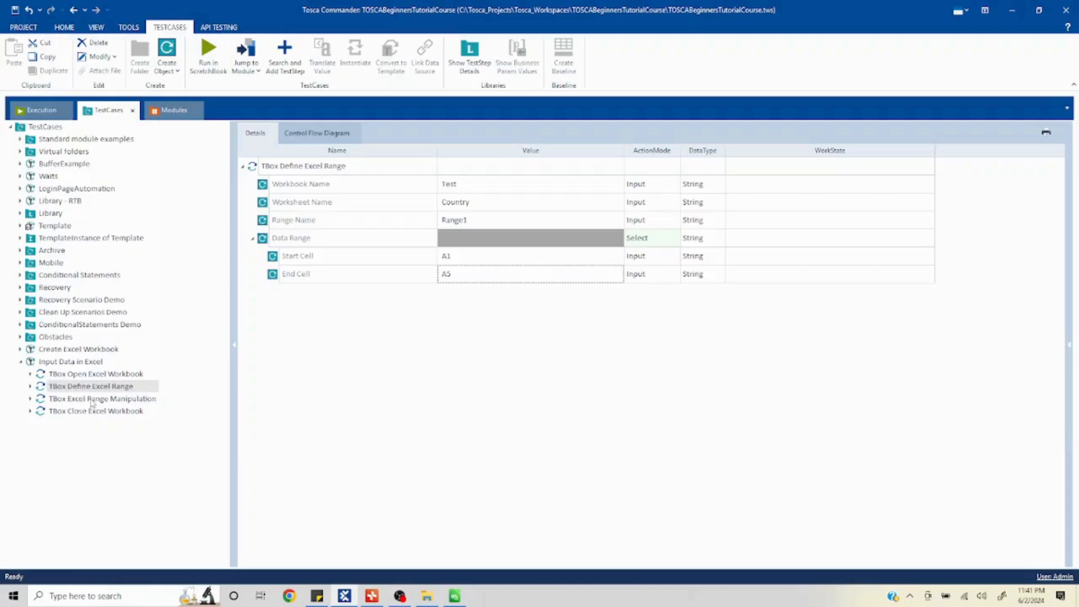
Select TBox Excel Range Manipulation and enter Range1 as its Range Name.
left_click(102, 398)
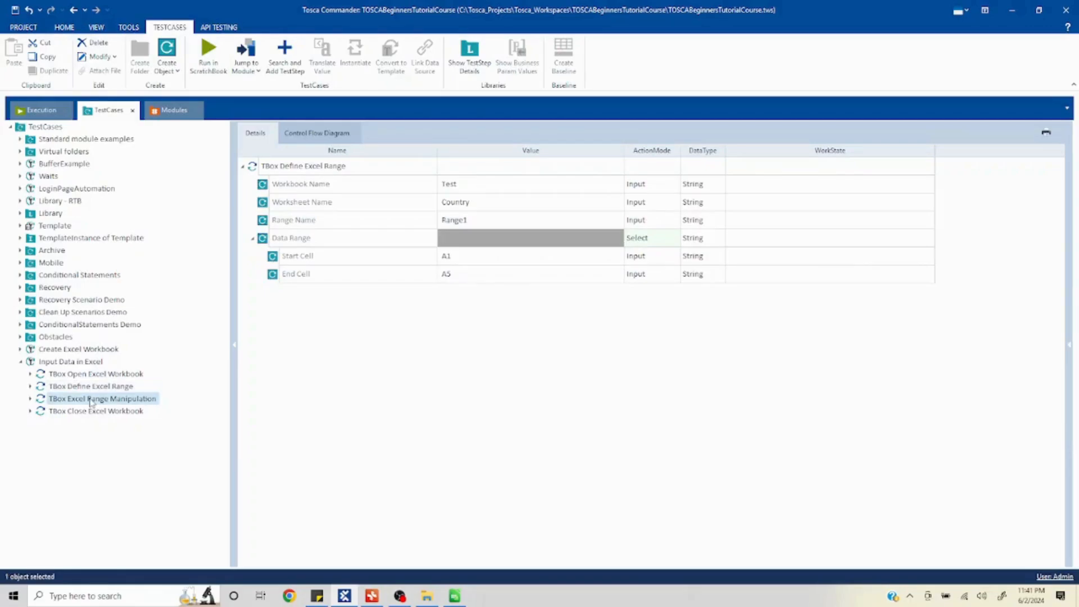
left_click(102, 398)
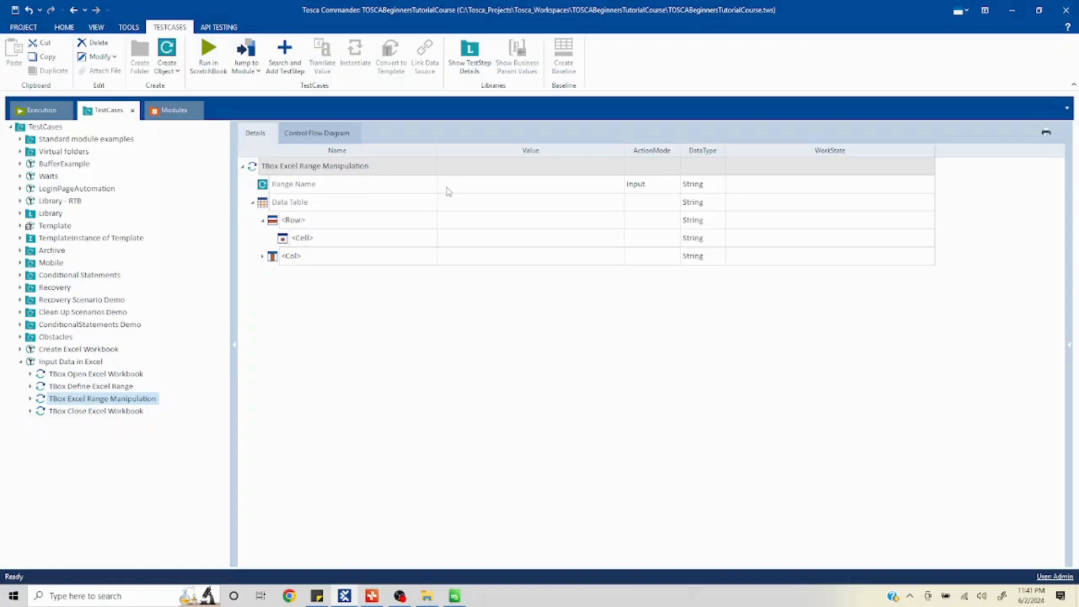
mouse_move(445, 205)
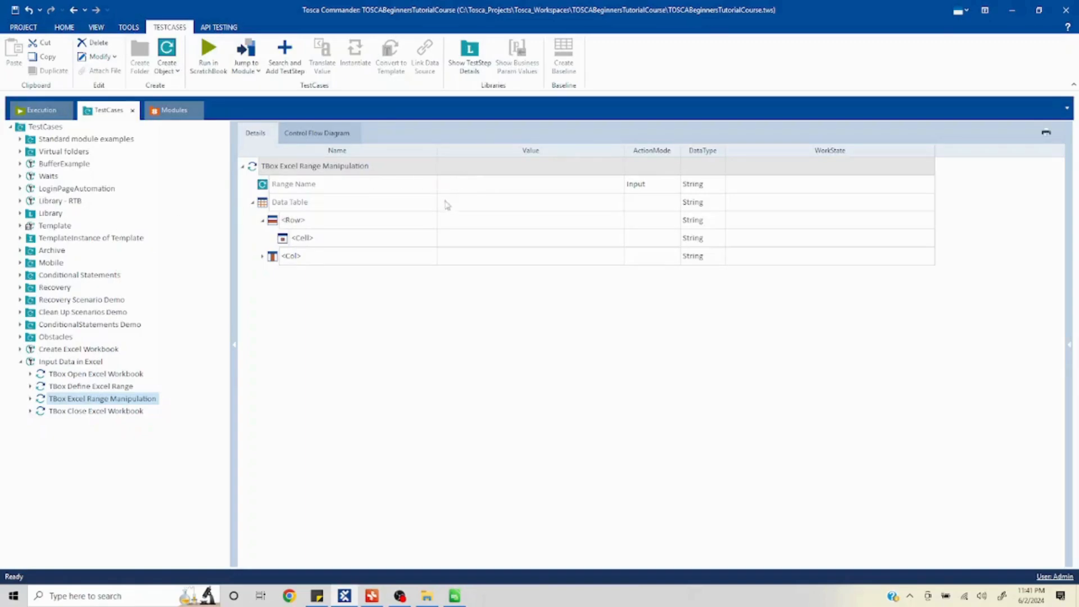
mouse_move(509, 181)
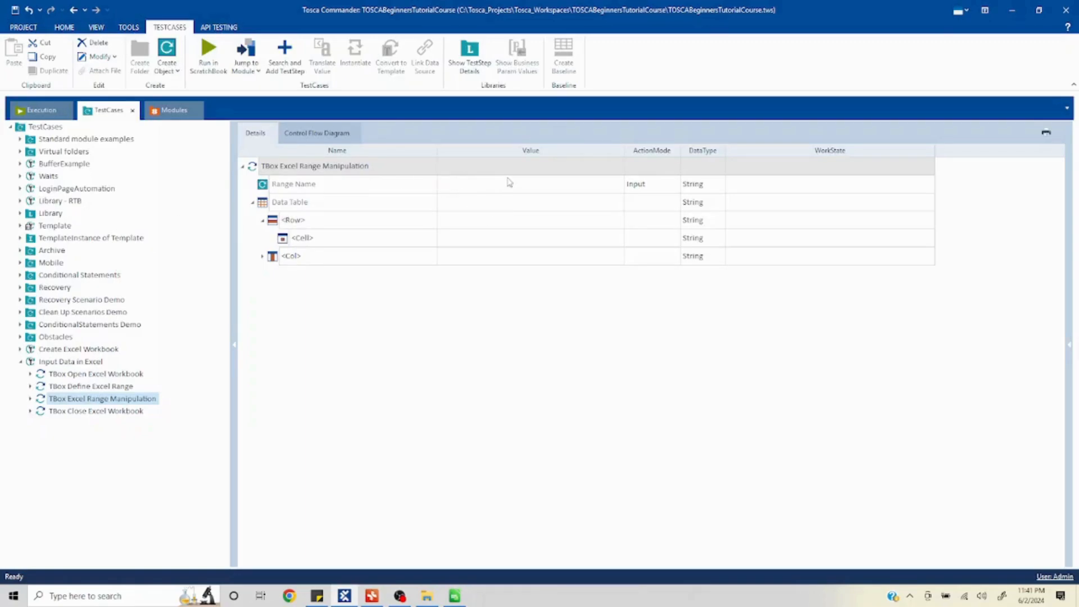
left_click(91, 386)
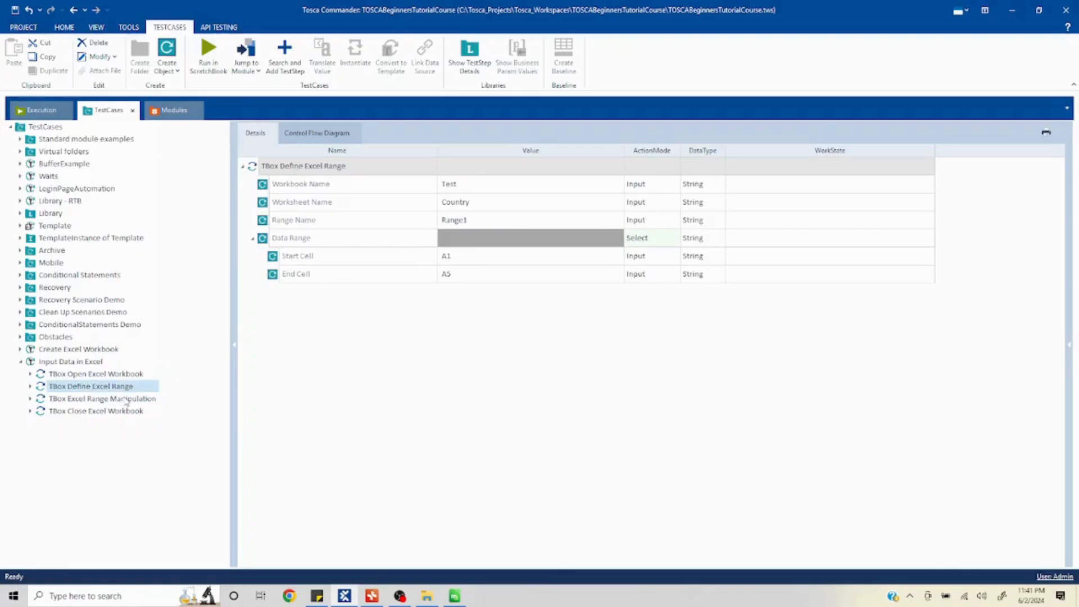
left_click(101, 398)
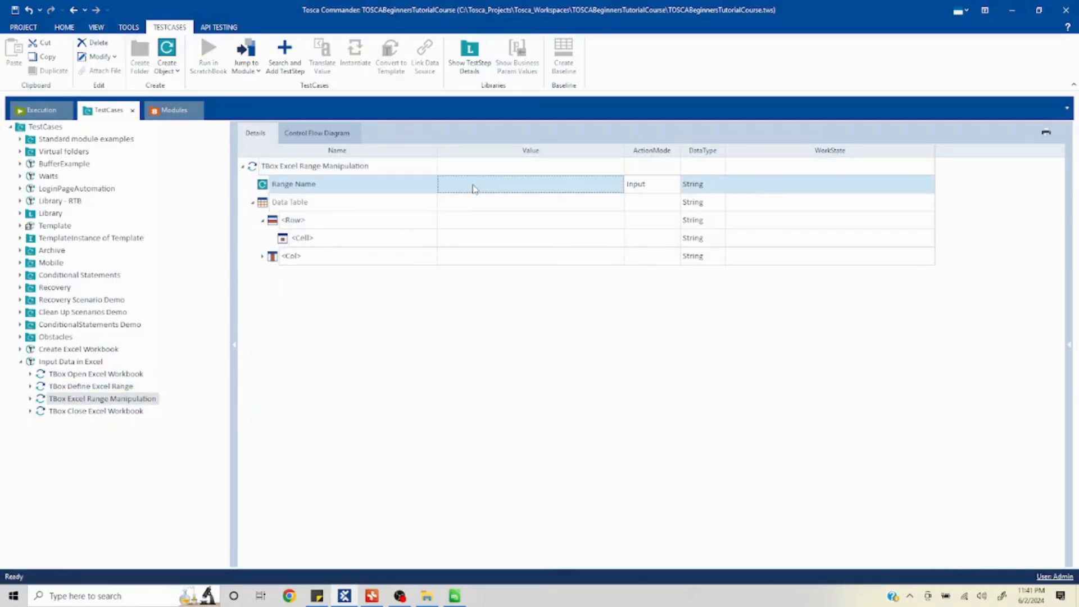
type("Rang")
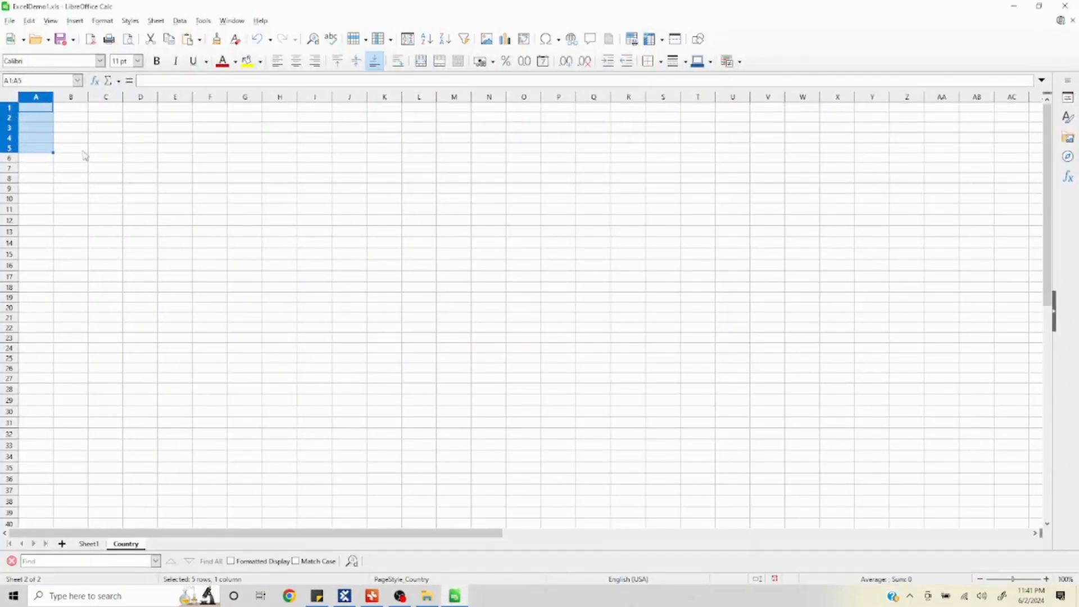
key("alt+tab")
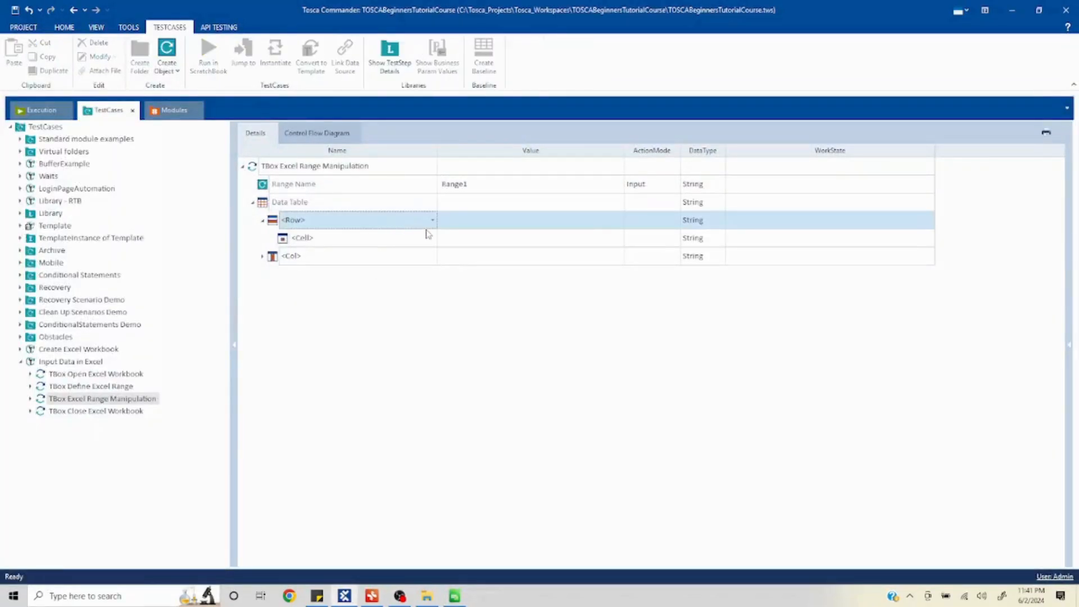
Create Data Table row #1 with cell #1 set to Input value India.
left_click(432, 219)
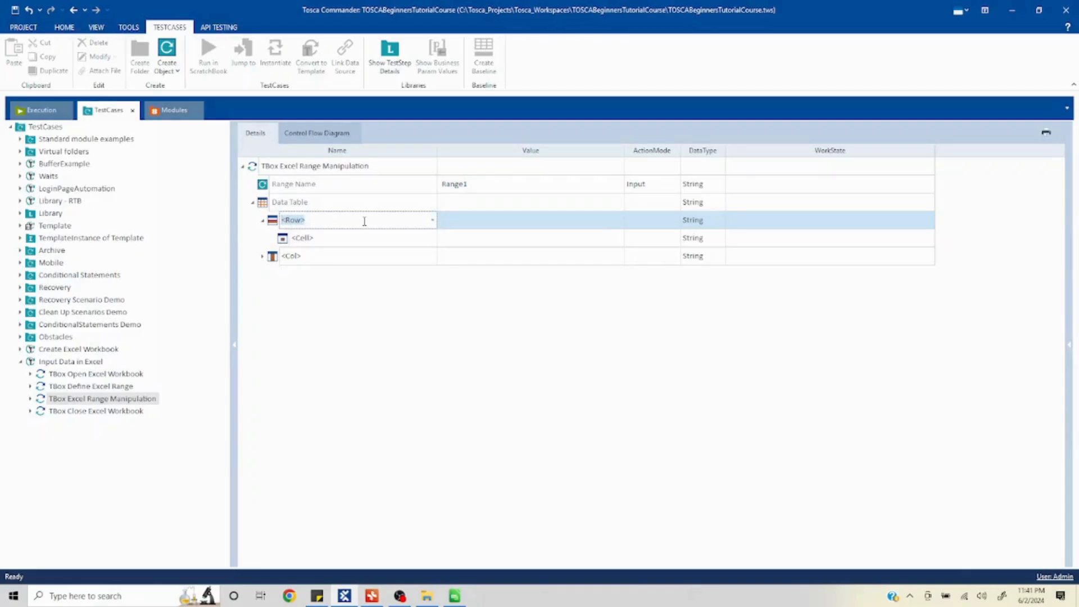
type("4")
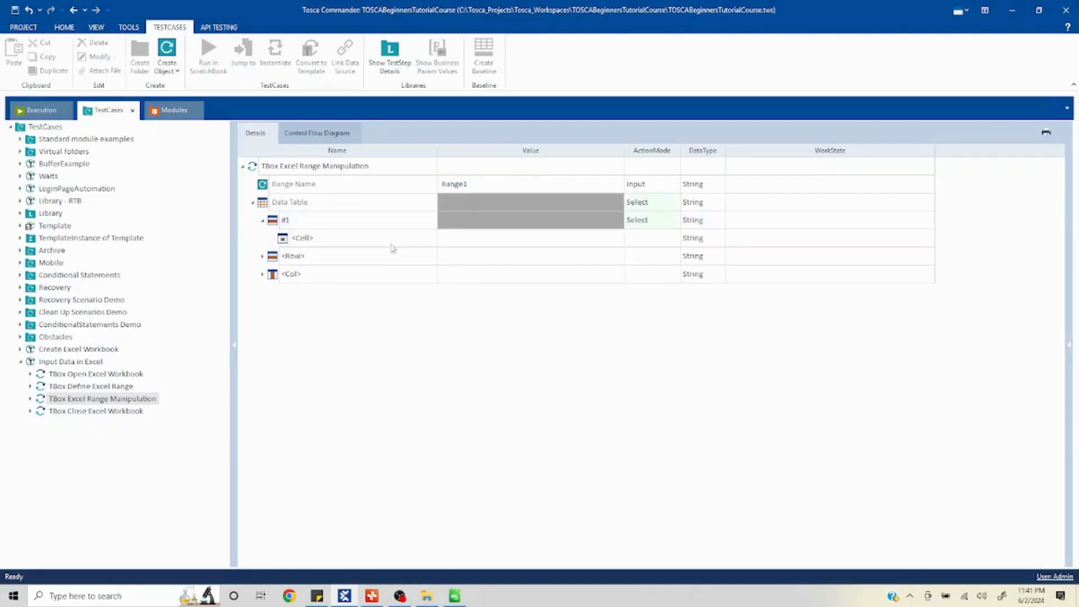
left_click(303, 237)
type("#1")
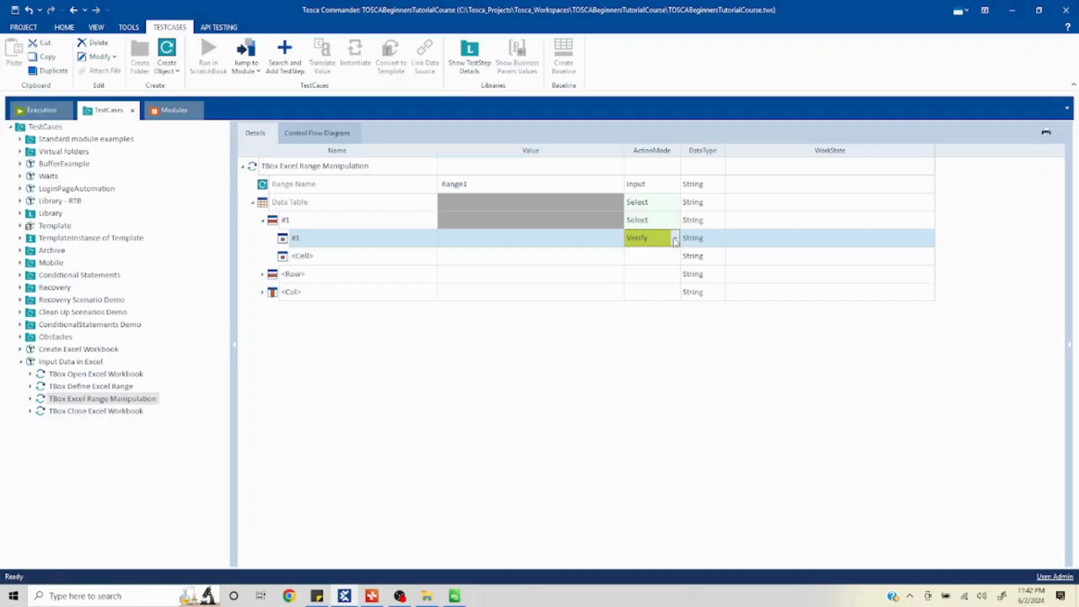
left_click(650, 237)
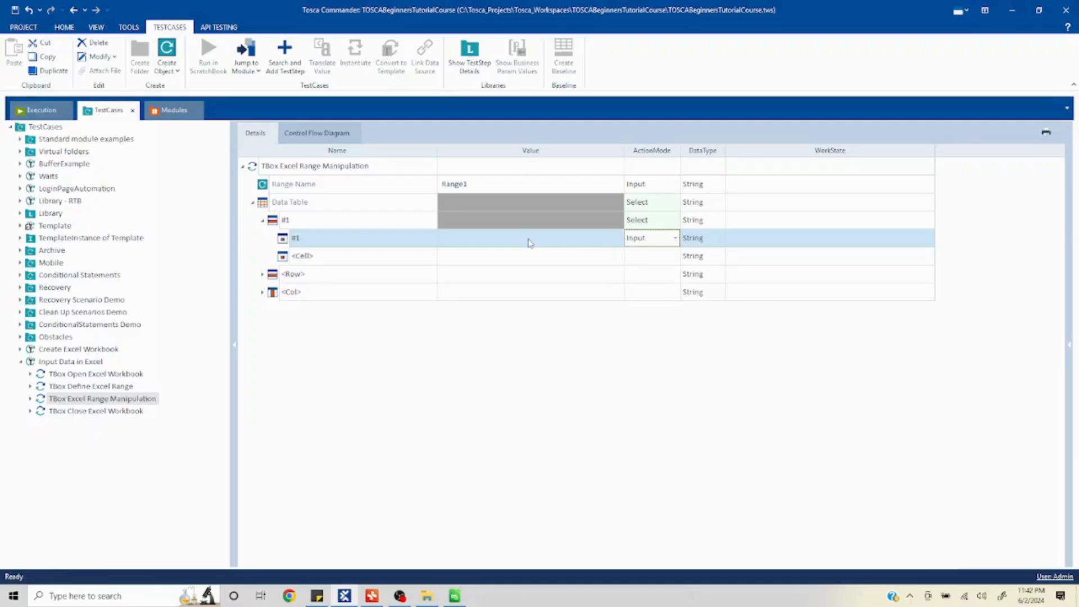
right_click(523, 237)
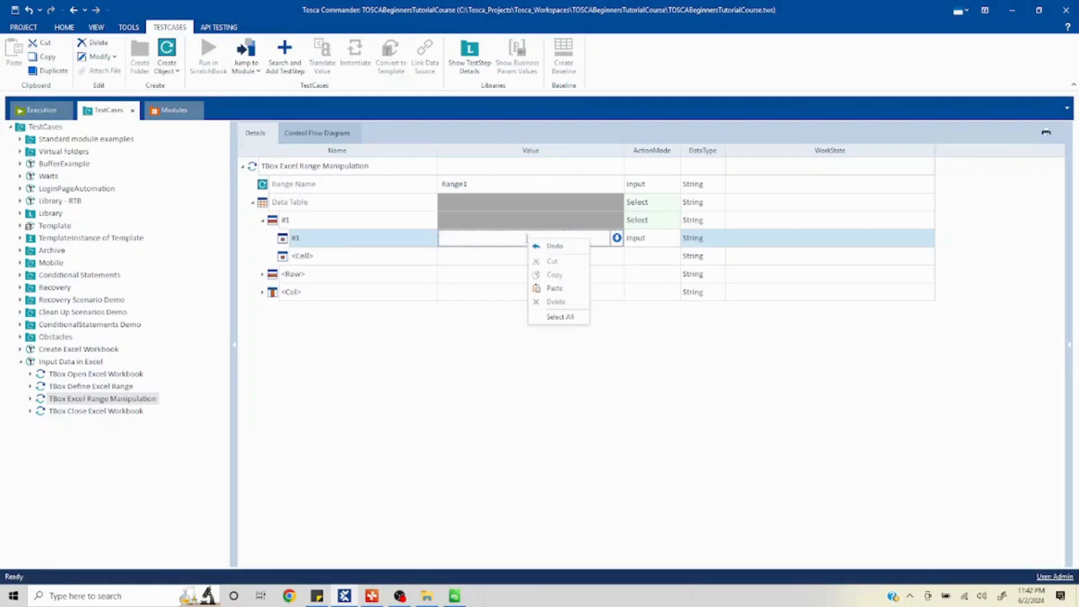
type("India")
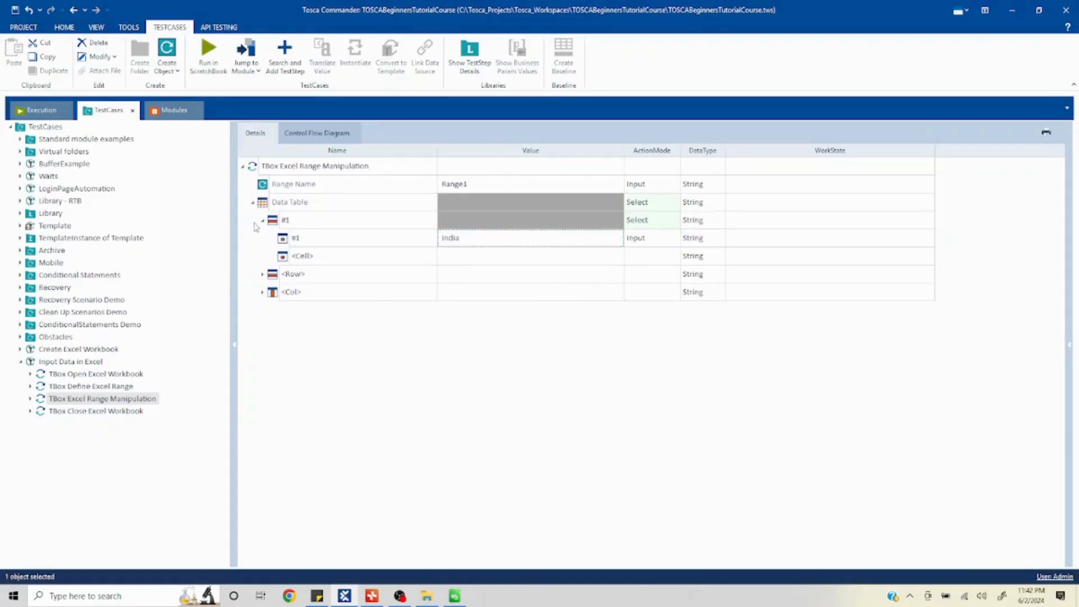
left_click(262, 220)
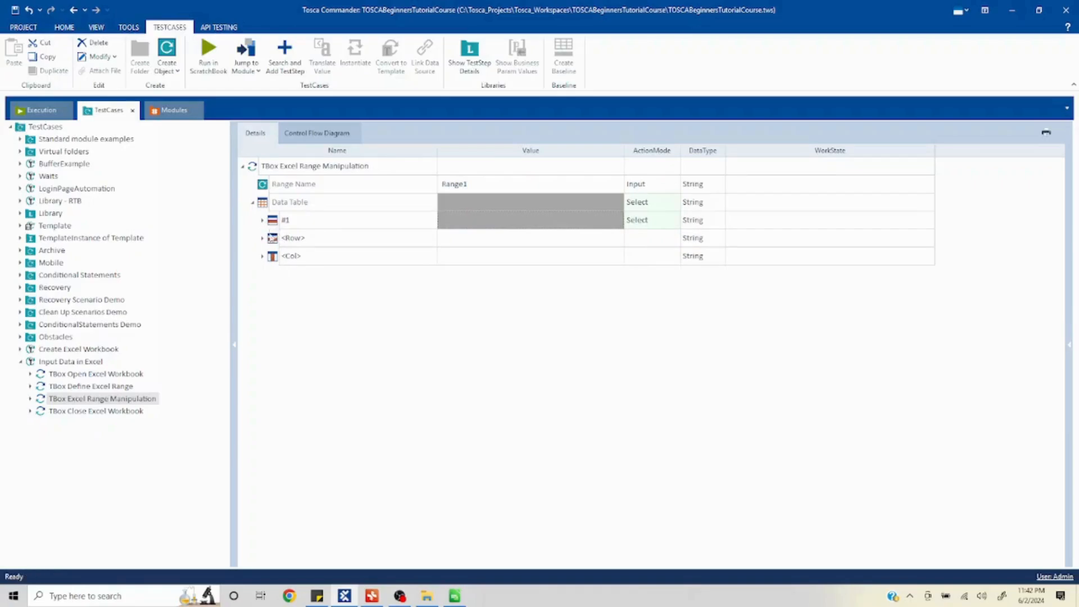
Switch row #2's cell #2 from Verify to Input with the value USA.
left_click(262, 237)
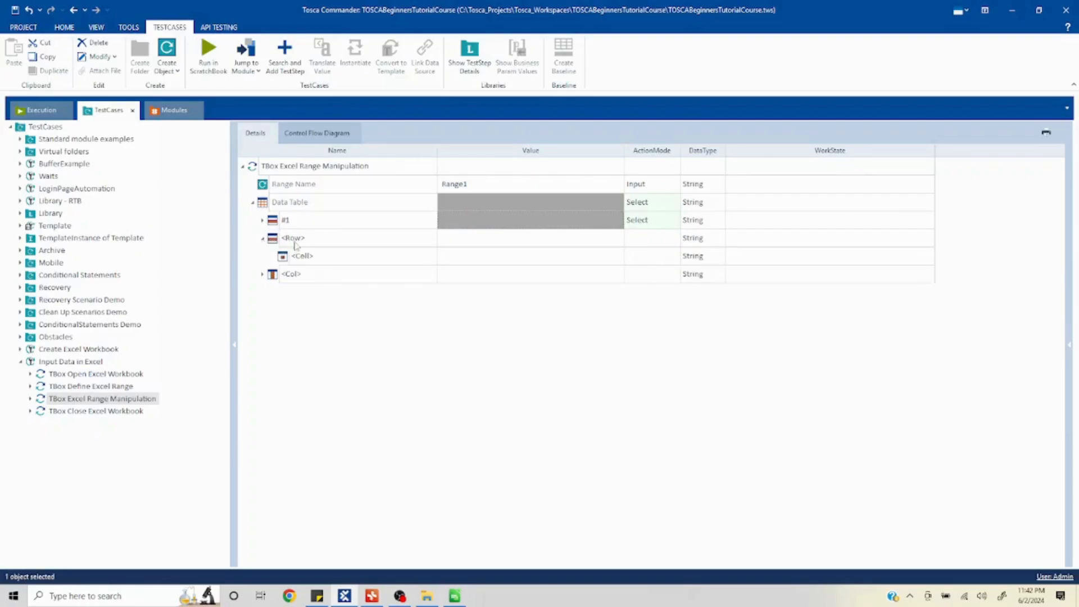
left_click(292, 237)
type("#2")
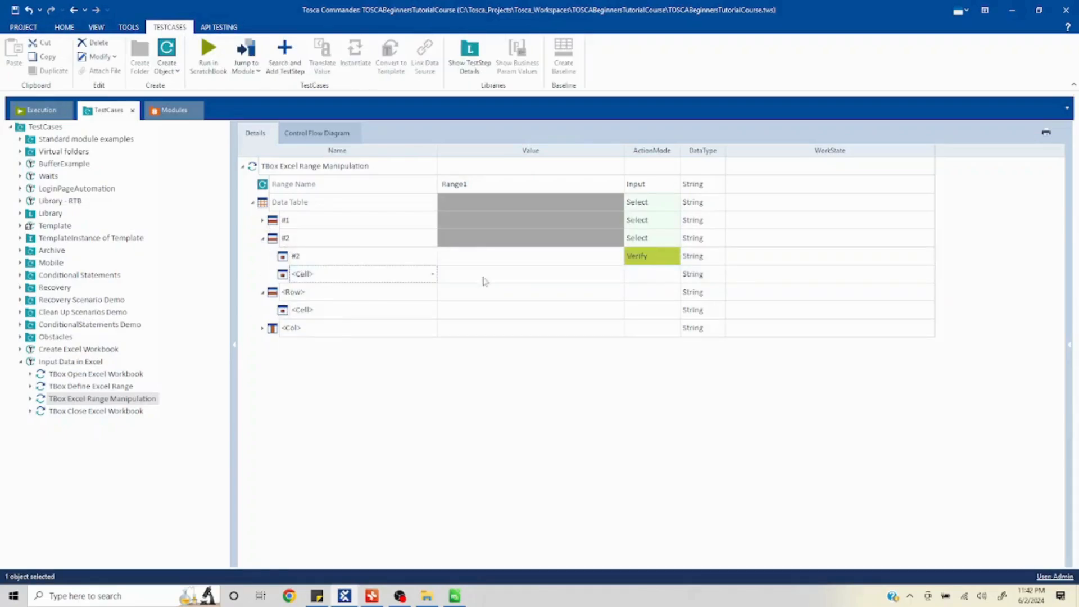
left_click(296, 255)
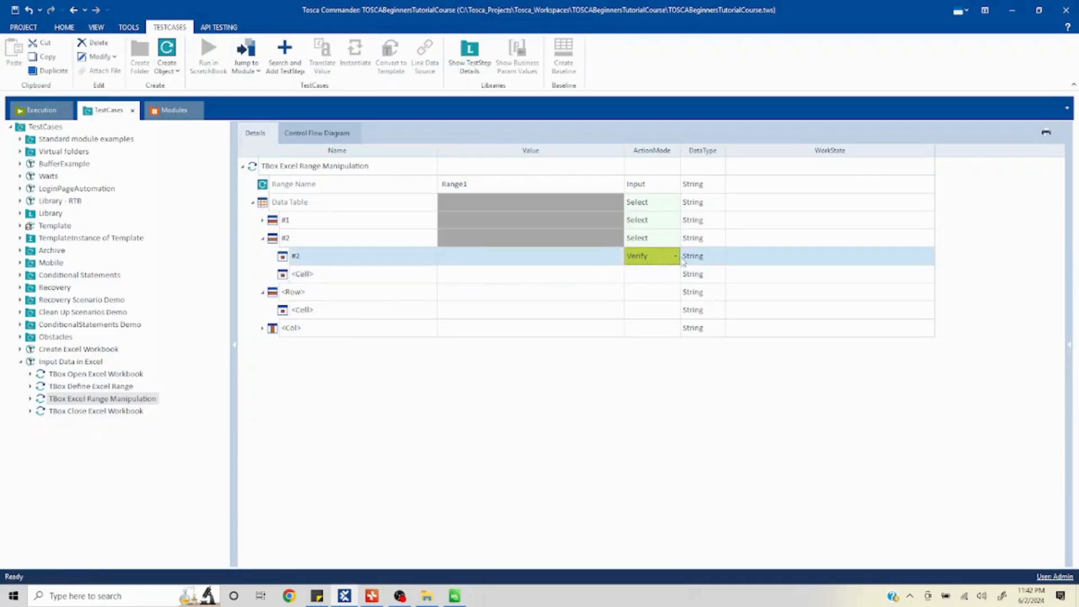
left_click(650, 255)
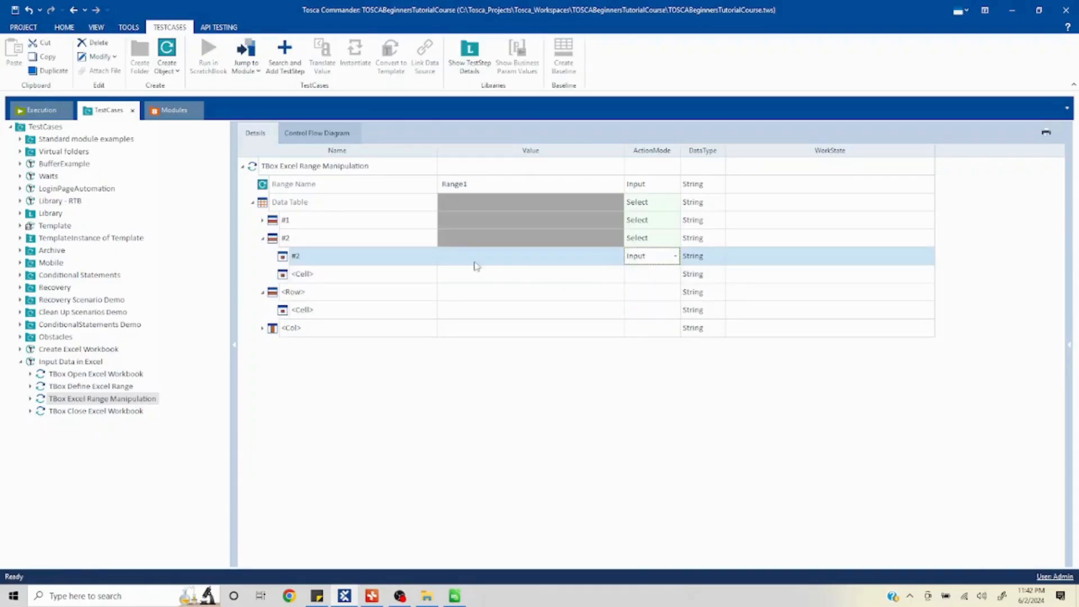
left_click(530, 256)
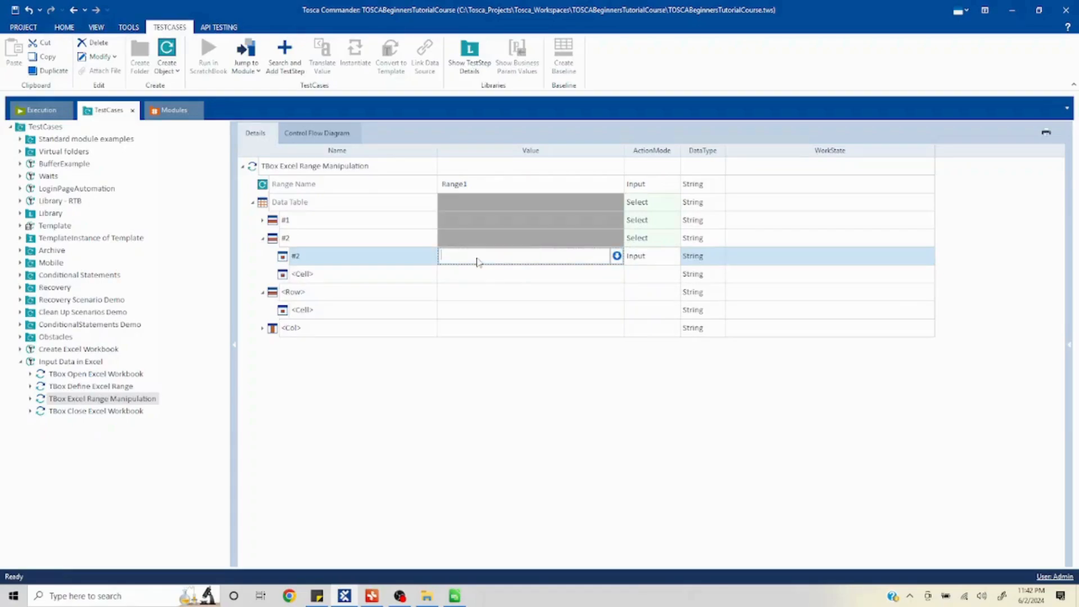
type("USA")
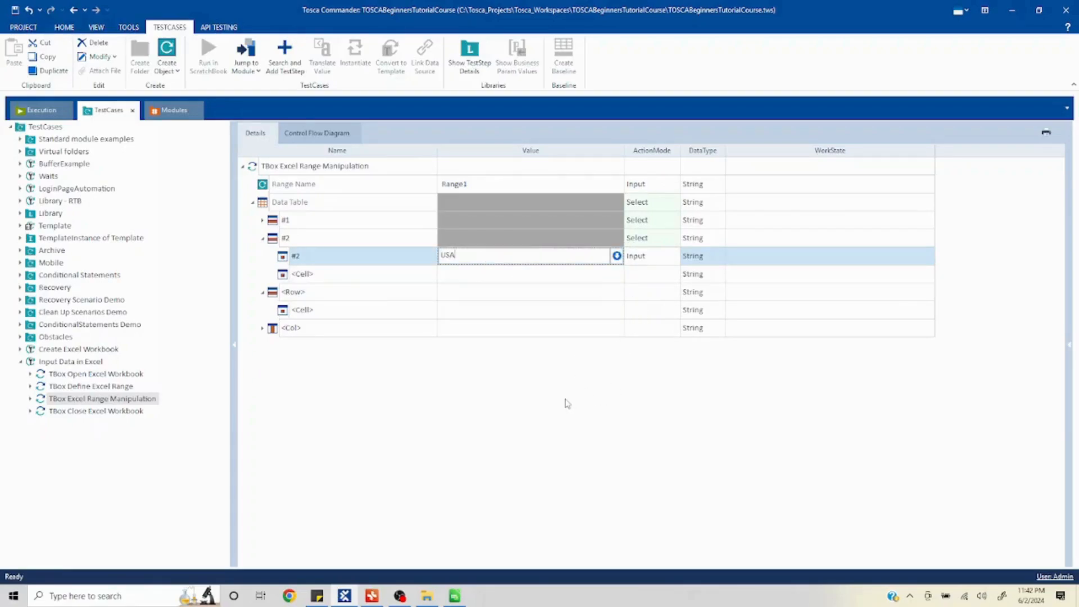
left_click(292, 291)
type("#3")
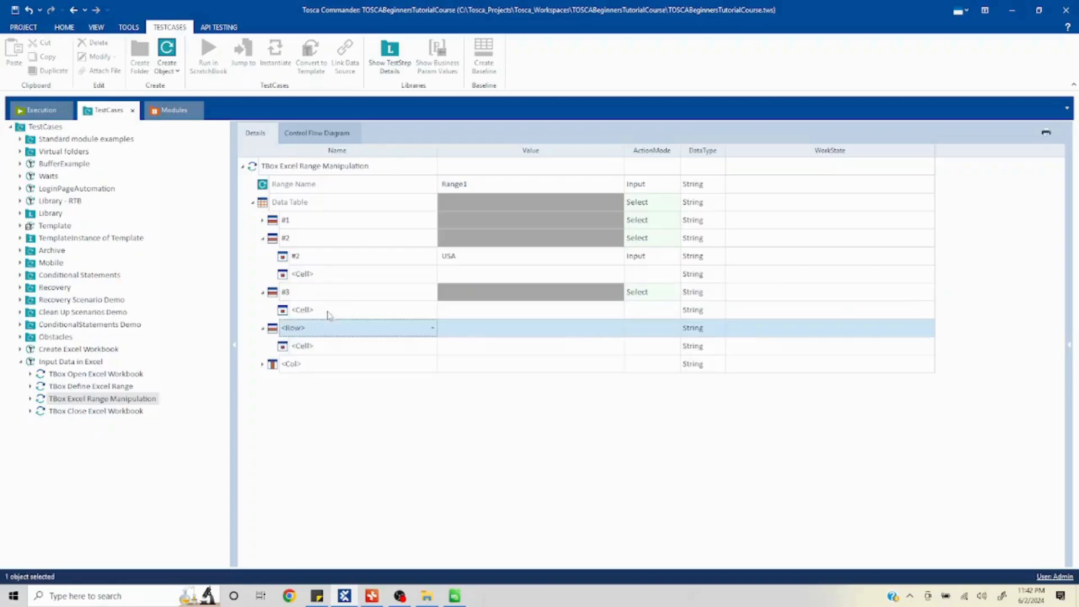
Give row #3's cell #3 the value Russia, then show the Define Excel Range step.
left_click(323, 310)
type("#3")
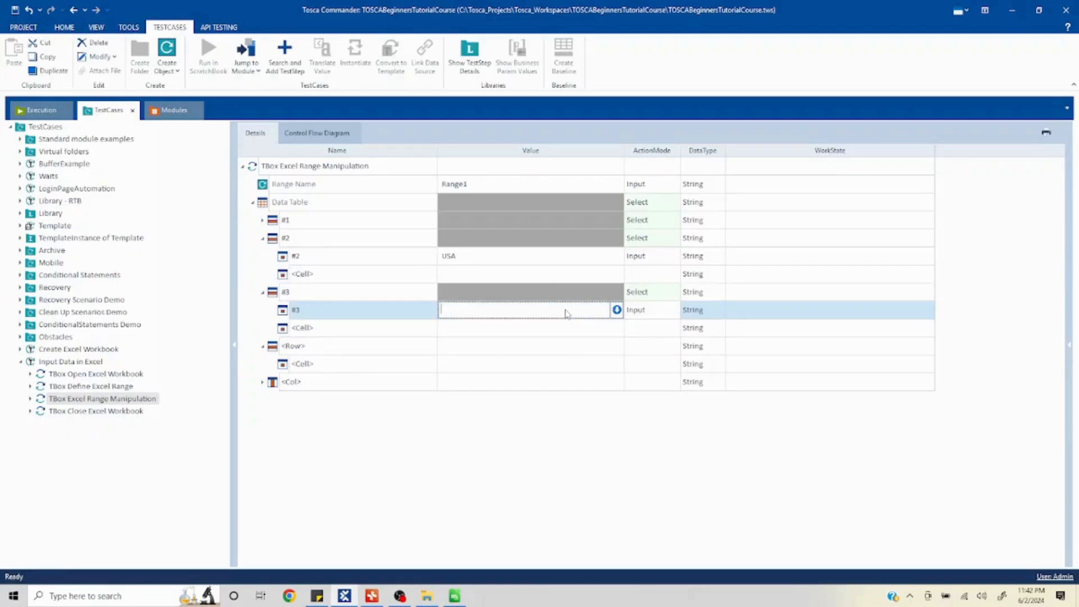
type("Russia")
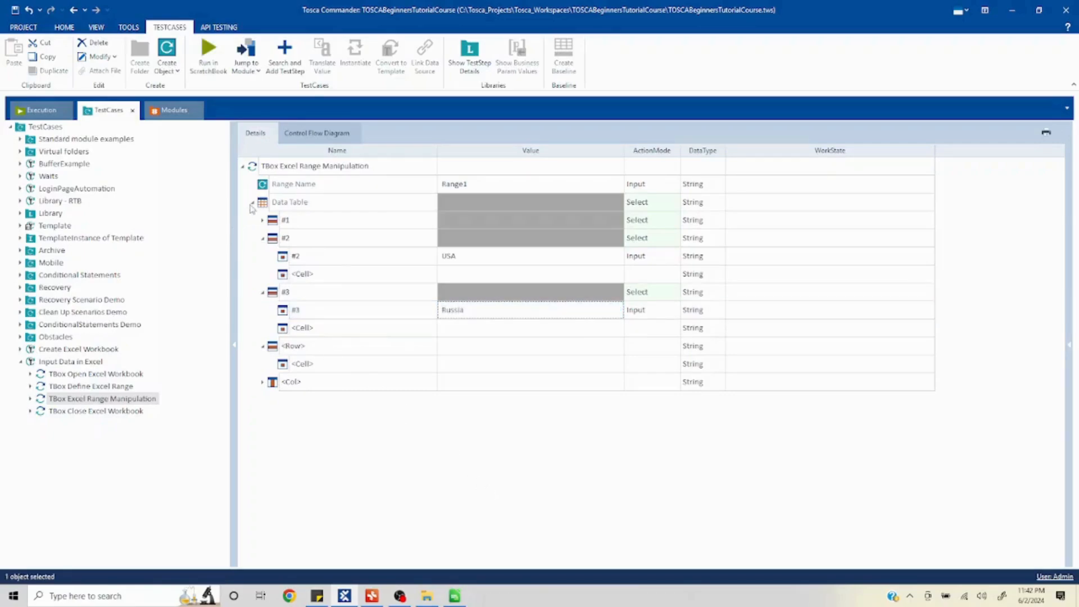
left_click(92, 386)
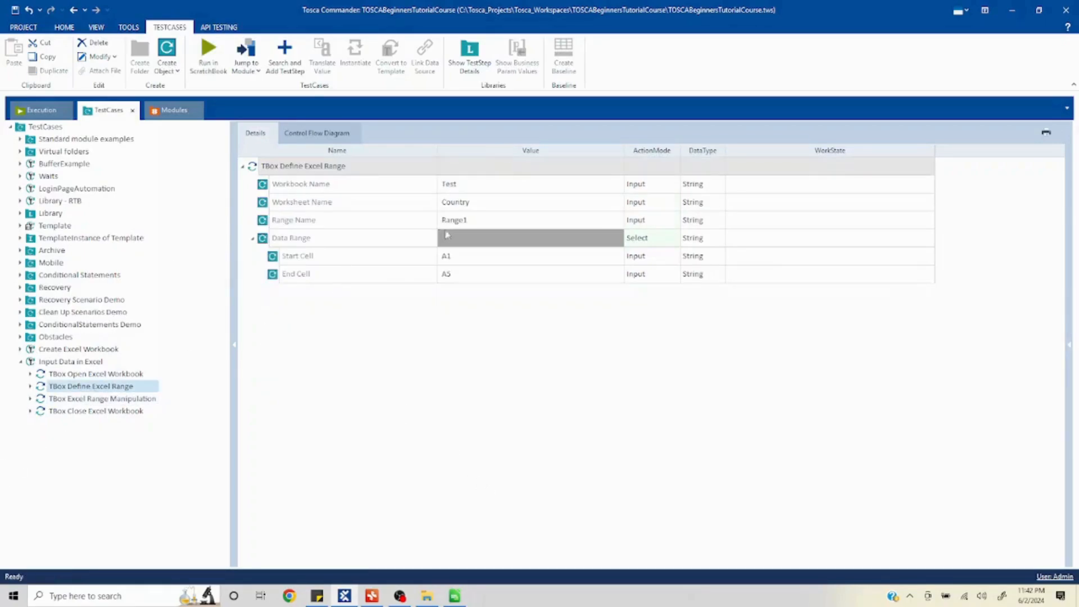
Return to Excel Range Manipulation and expand rows #1–#3 to review their values.
left_click(102, 398)
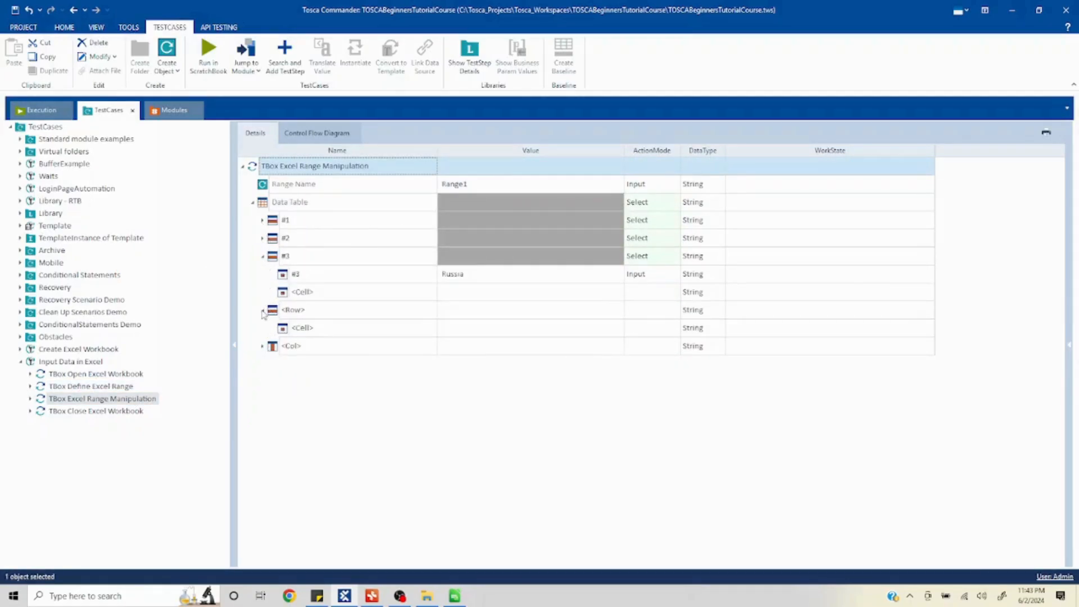
left_click(262, 310)
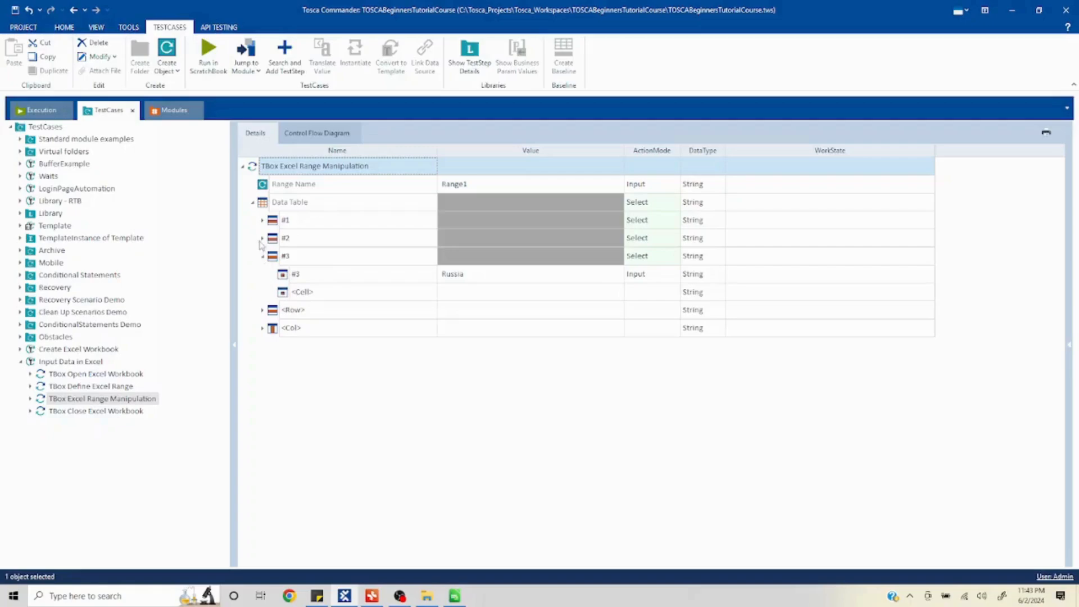
left_click(262, 220)
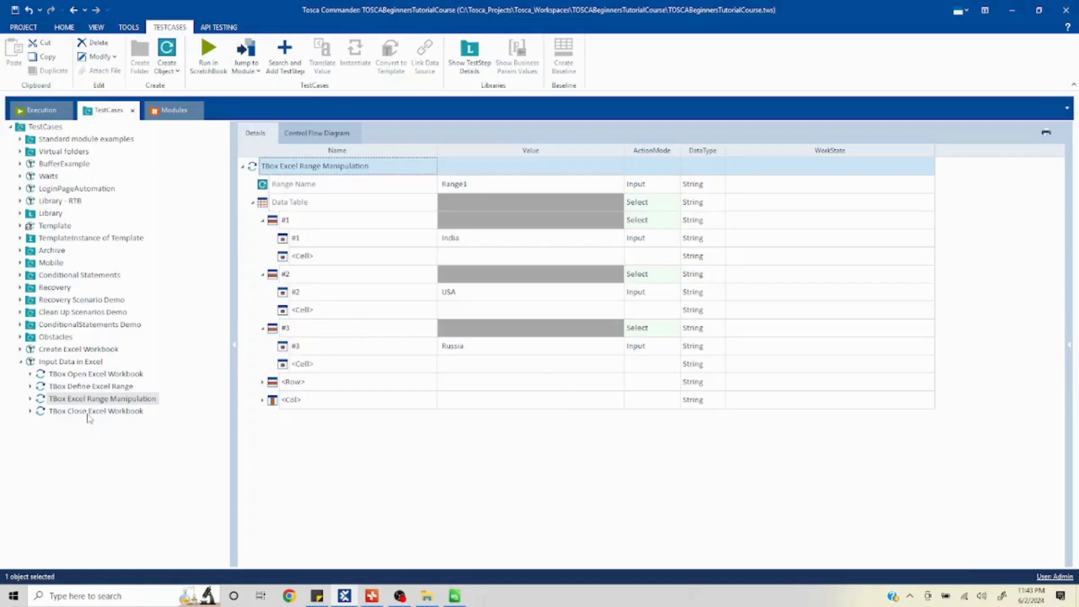
View the Close Excel Workbook step and close ExcelDemo1.xls in LibreOffice Calc, saving it.
left_click(95, 411)
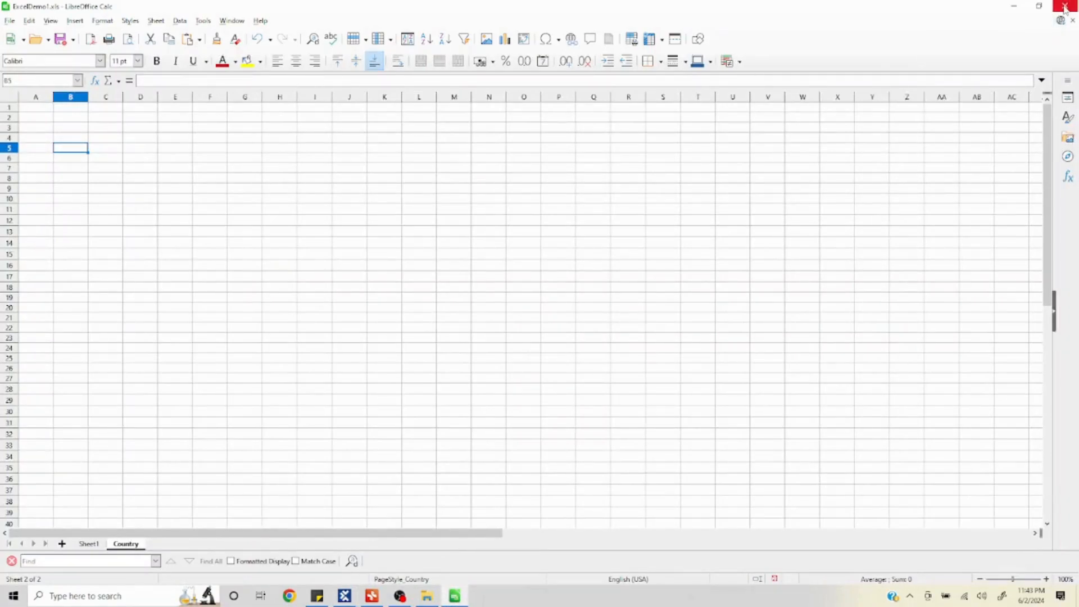
left_click(1063, 6)
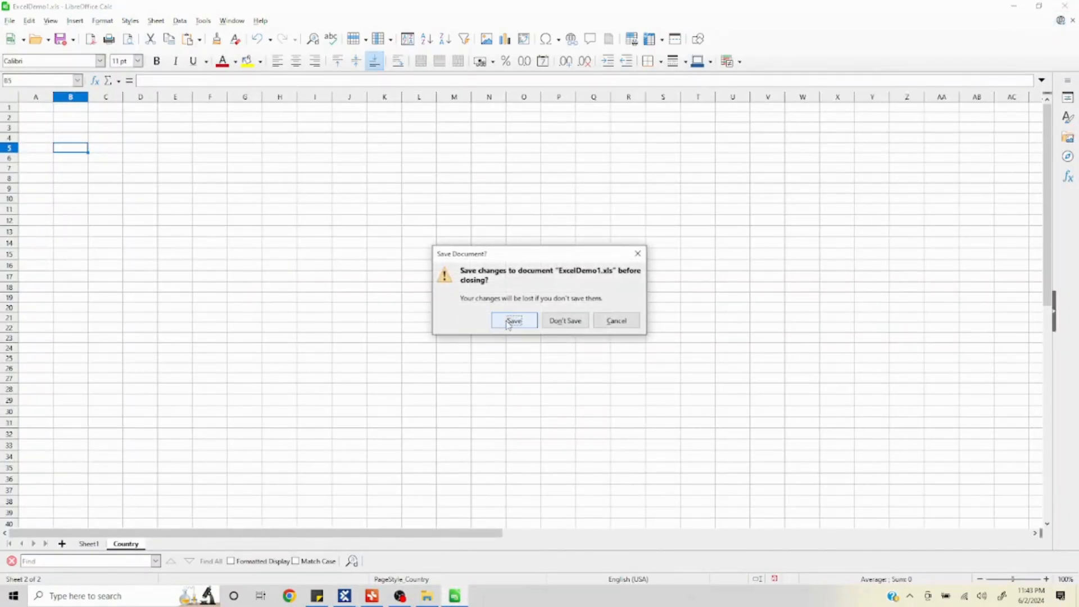
left_click(513, 319)
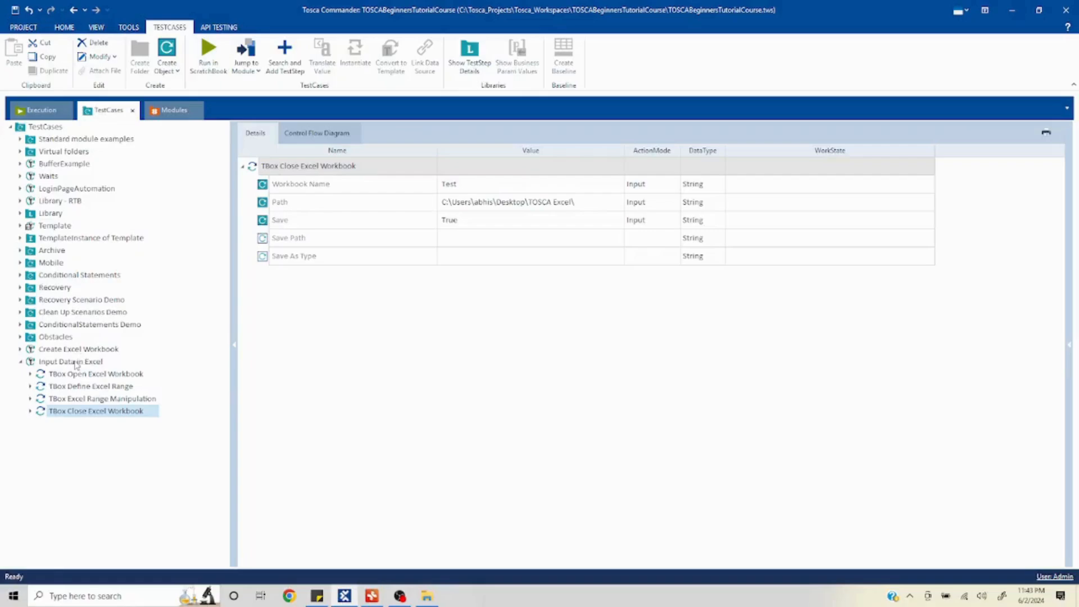
Review the Open Excel Workbook, Define Excel Range and Excel Range Manipulation steps in turn.
left_click(95, 374)
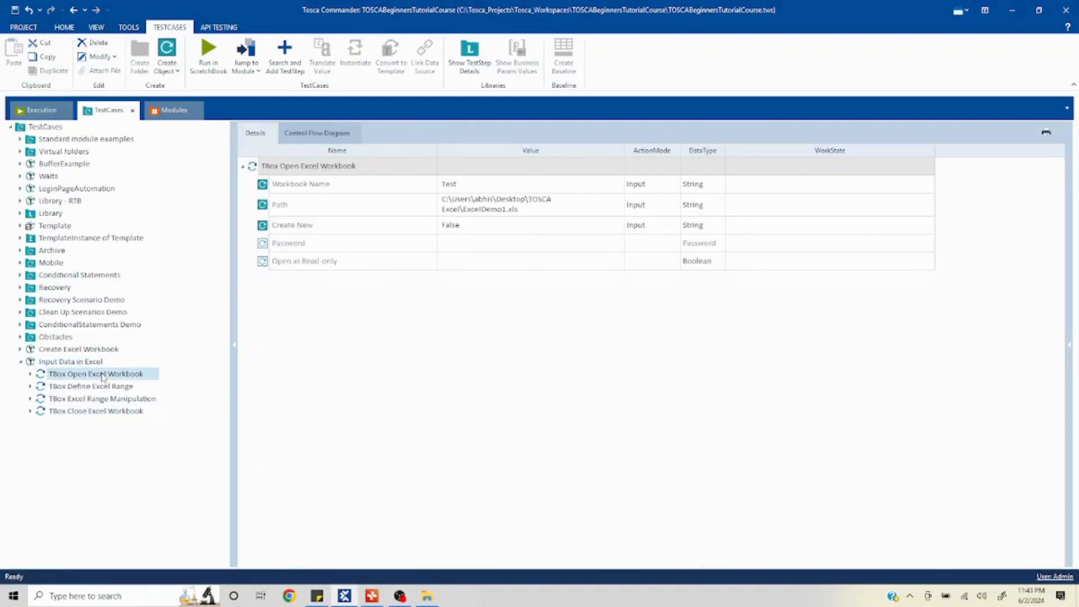
left_click(90, 386)
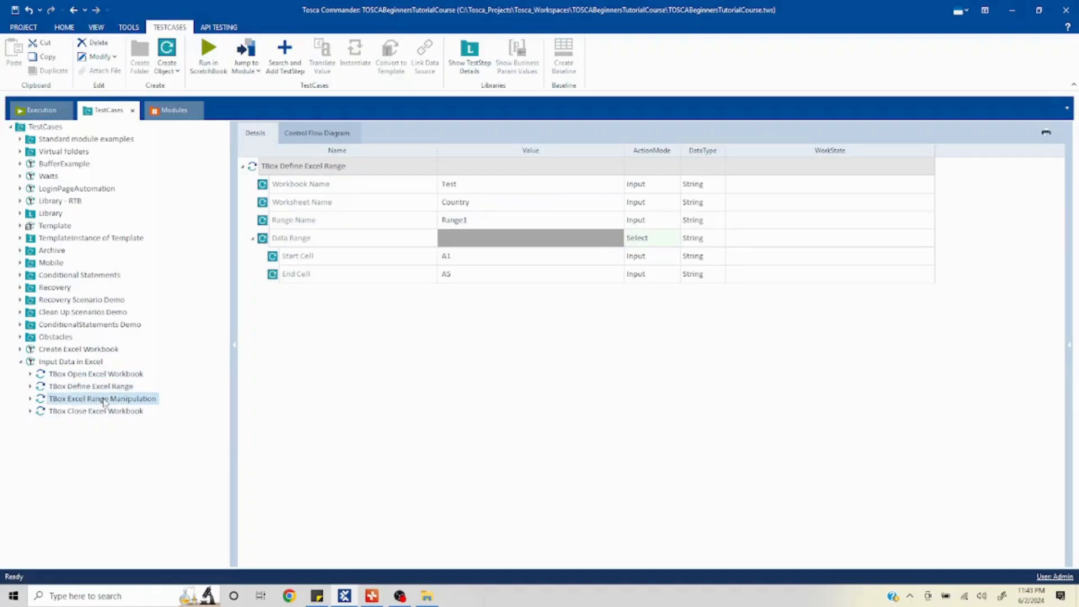
left_click(101, 398)
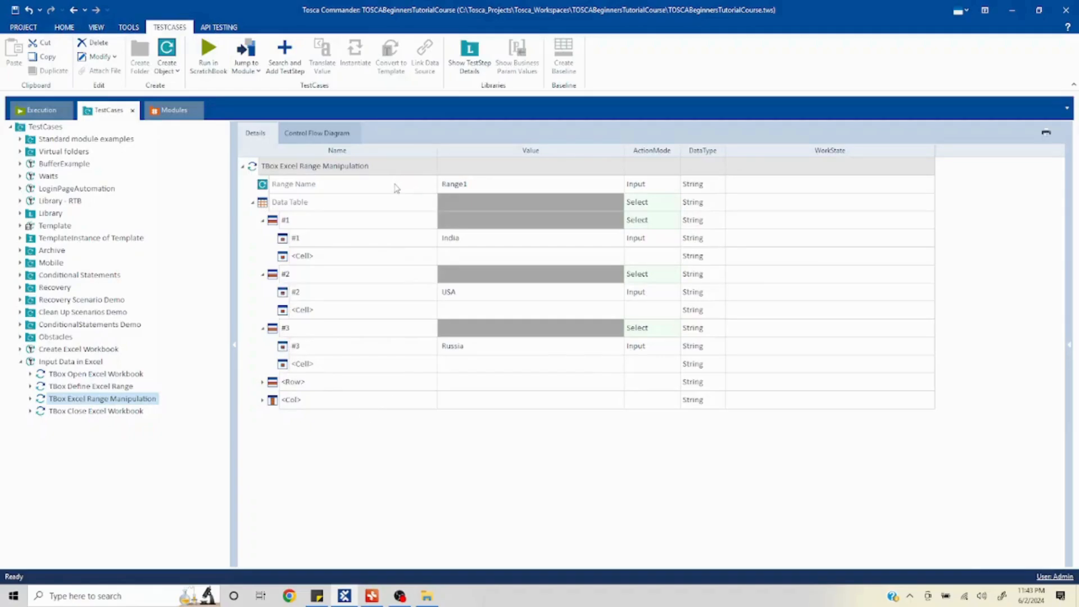
Select the Input Data in Excel test case and run it in ScratchBook.
left_click(70, 361)
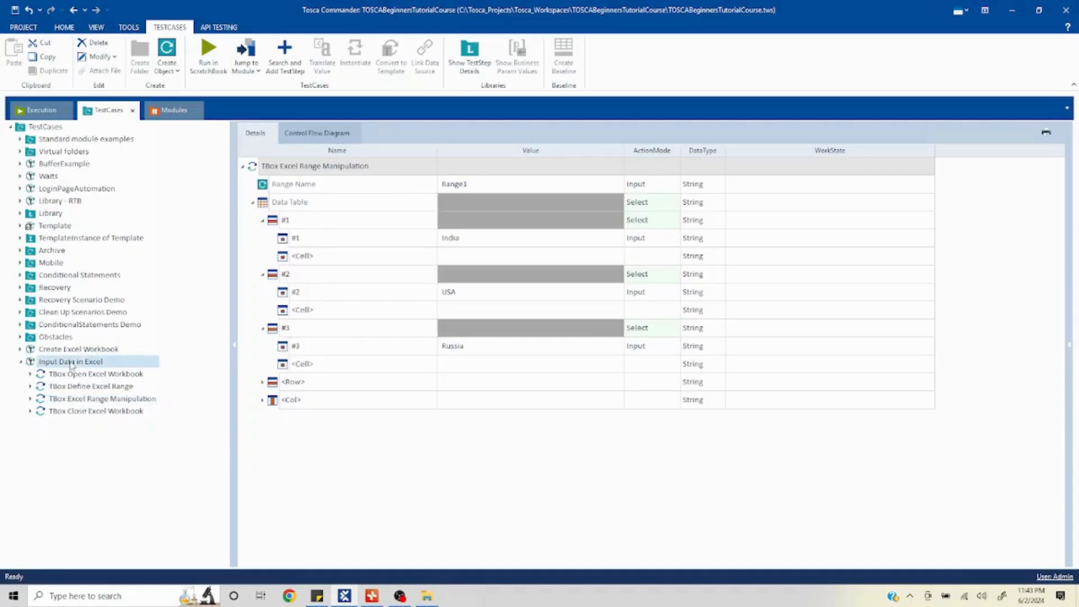
left_click(71, 362)
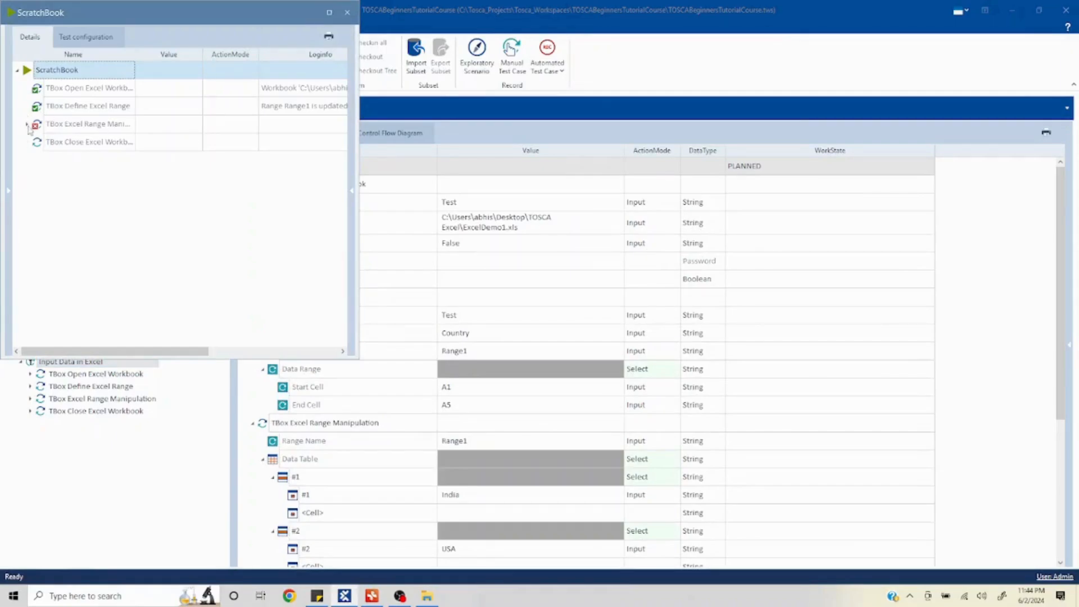
Inspect the 'Could not find Cell #2' failure, jump to the failing step, and close ScratchBook.
left_click(28, 125)
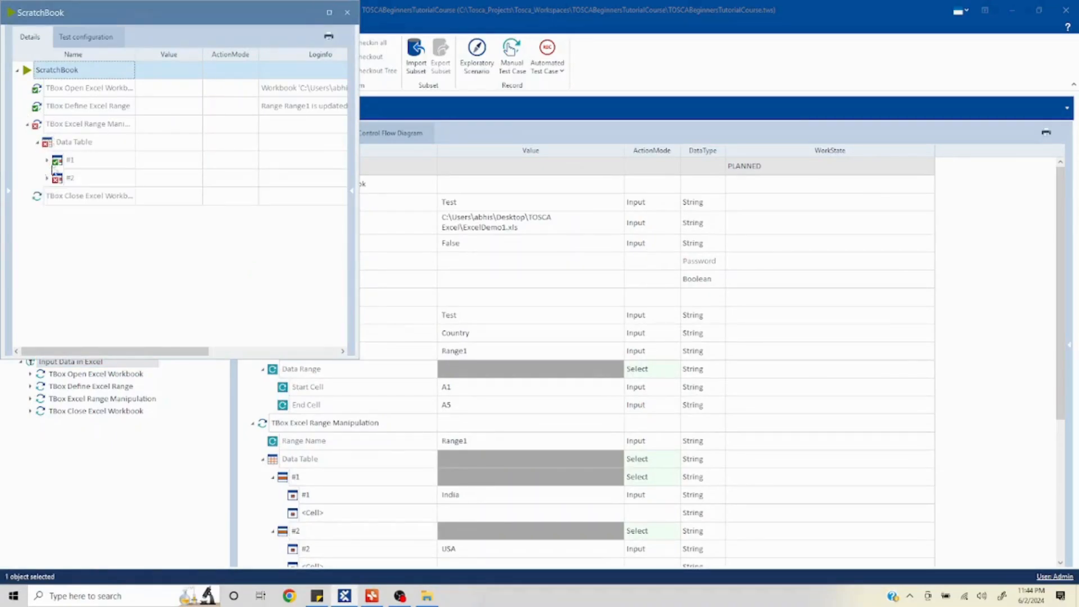
left_click(47, 178)
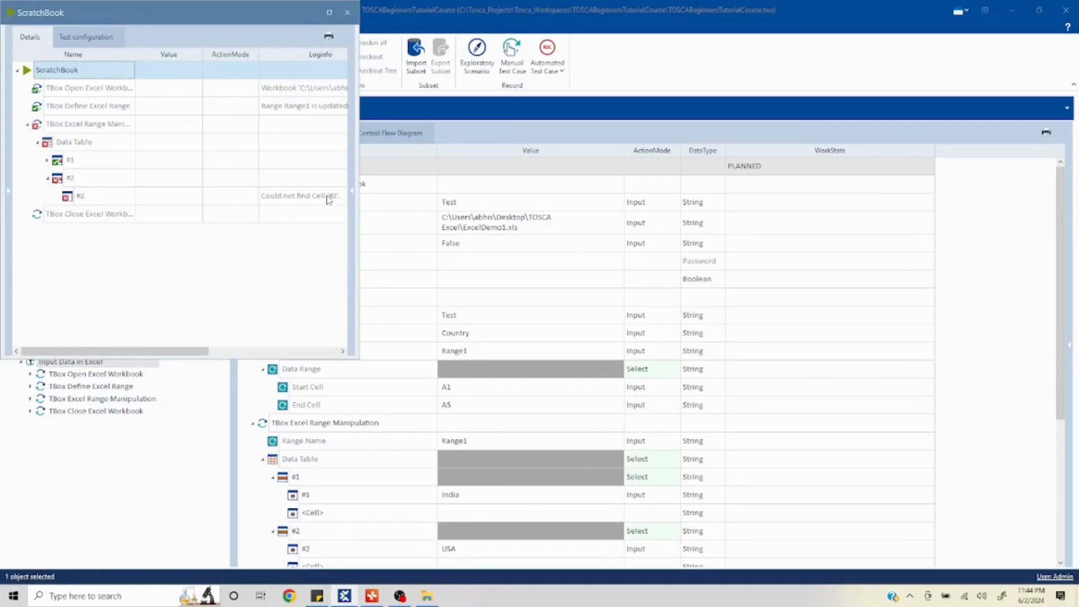
left_click(80, 195)
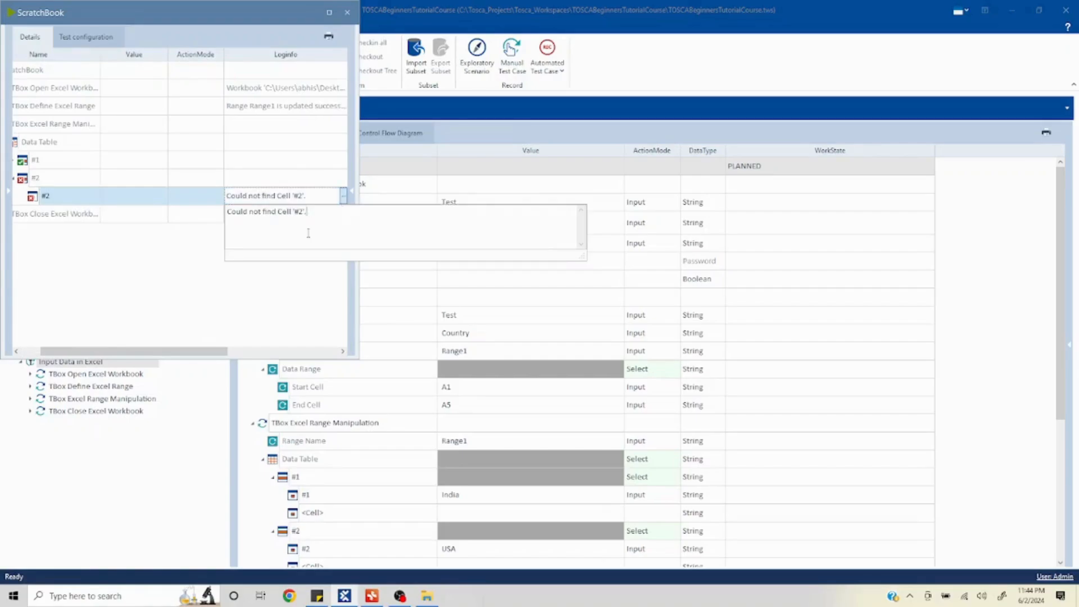
mouse_move(131, 200)
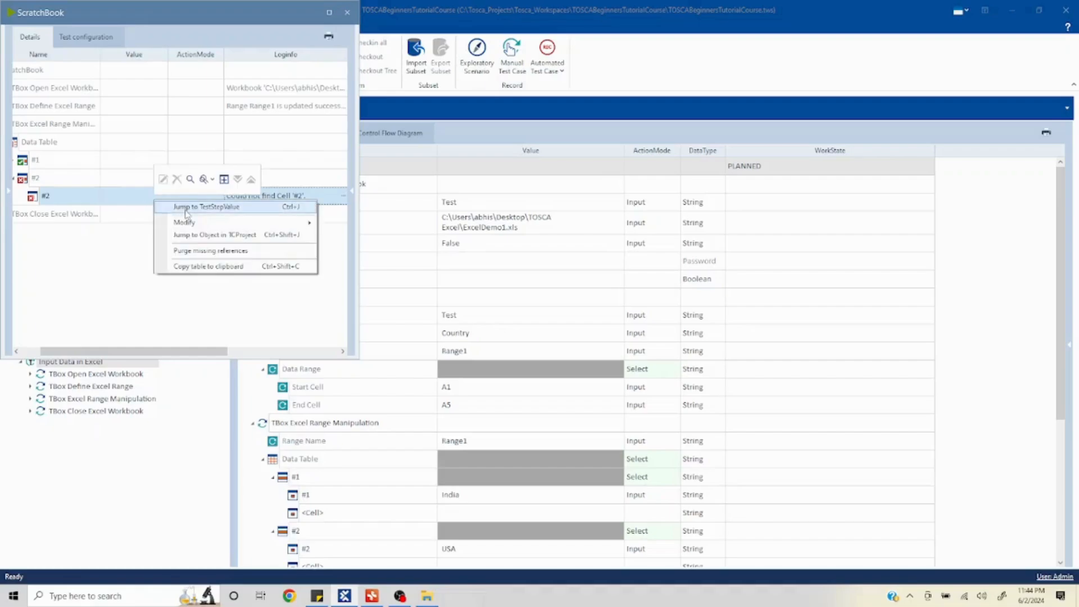
left_click(206, 206)
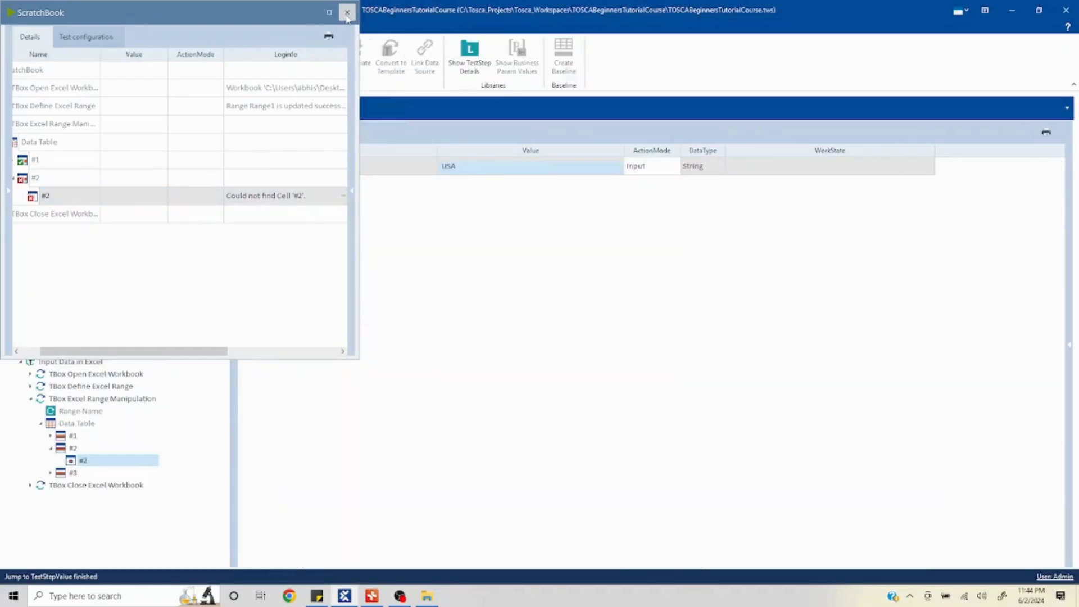
left_click(346, 13)
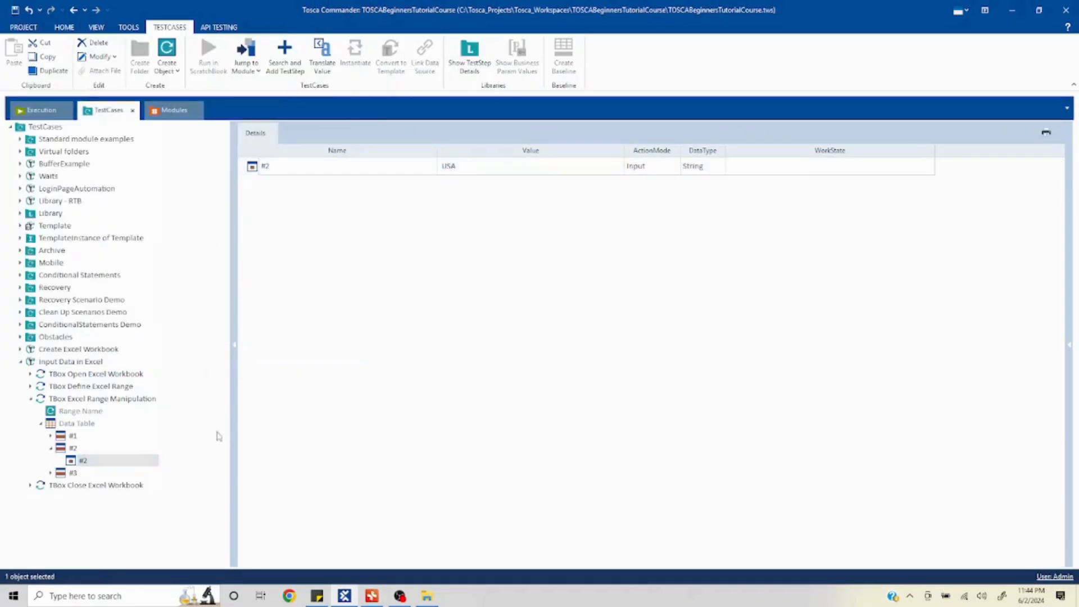
left_click(73, 447)
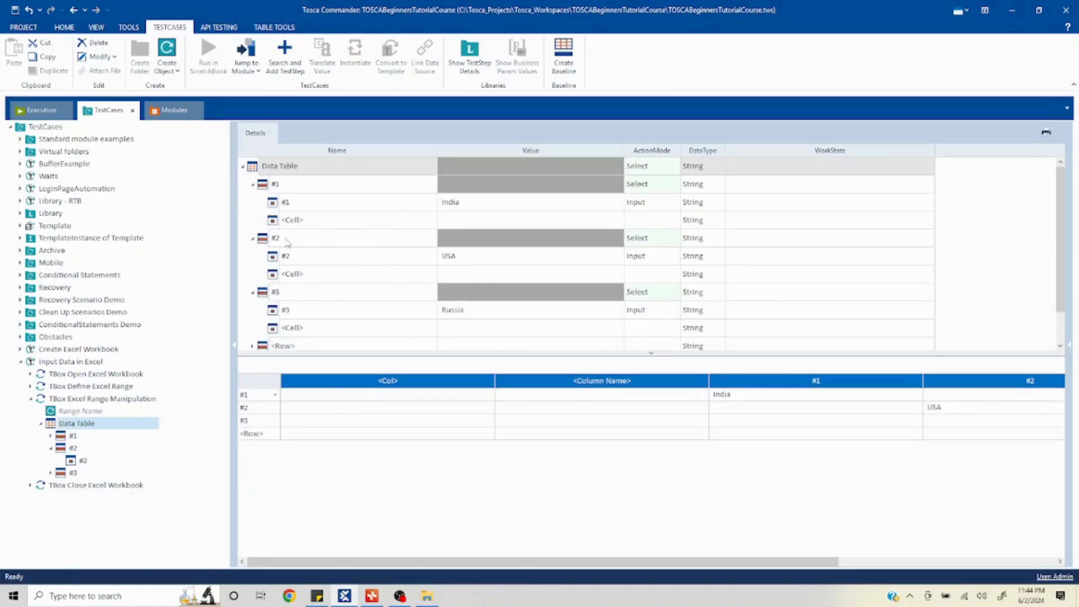
Rename the cells under rows #2 and #3 to #1, then select Input Data in Excel.
left_click(292, 219)
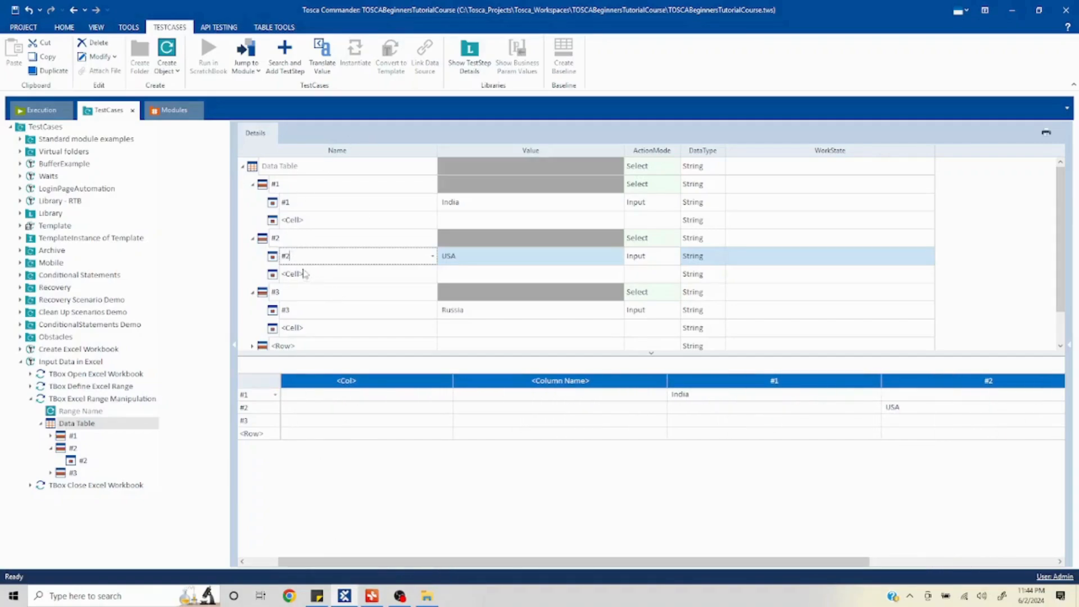
mouse_move(333, 246)
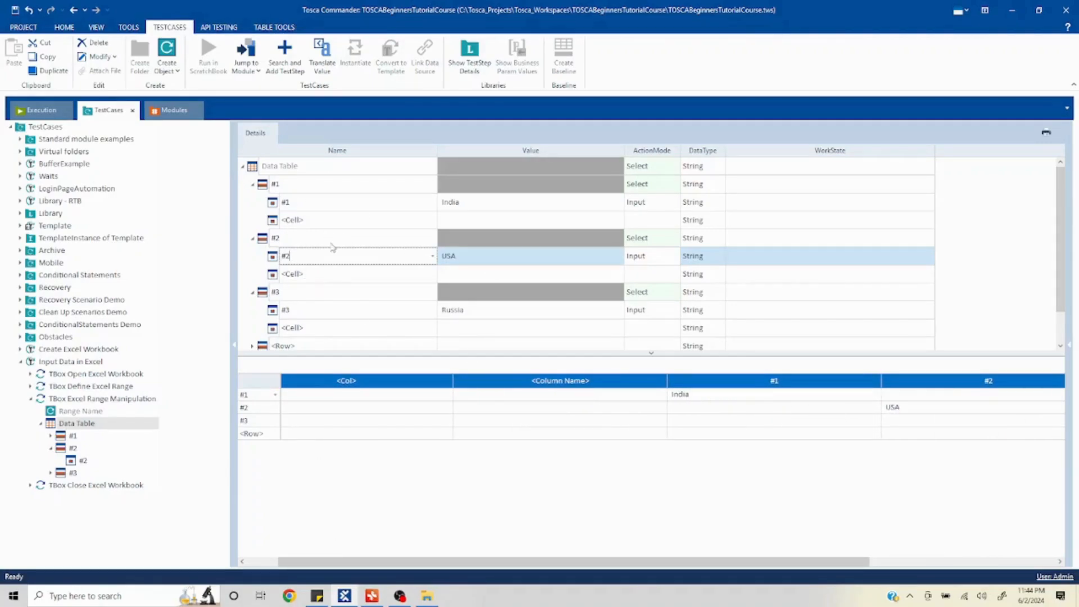
left_click(309, 237)
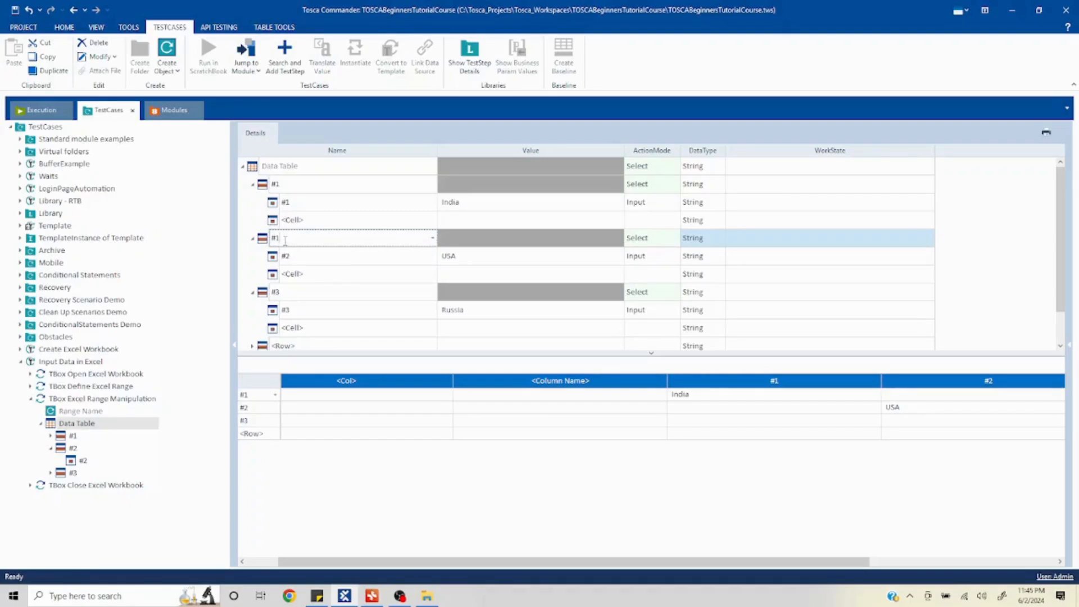
type("#2")
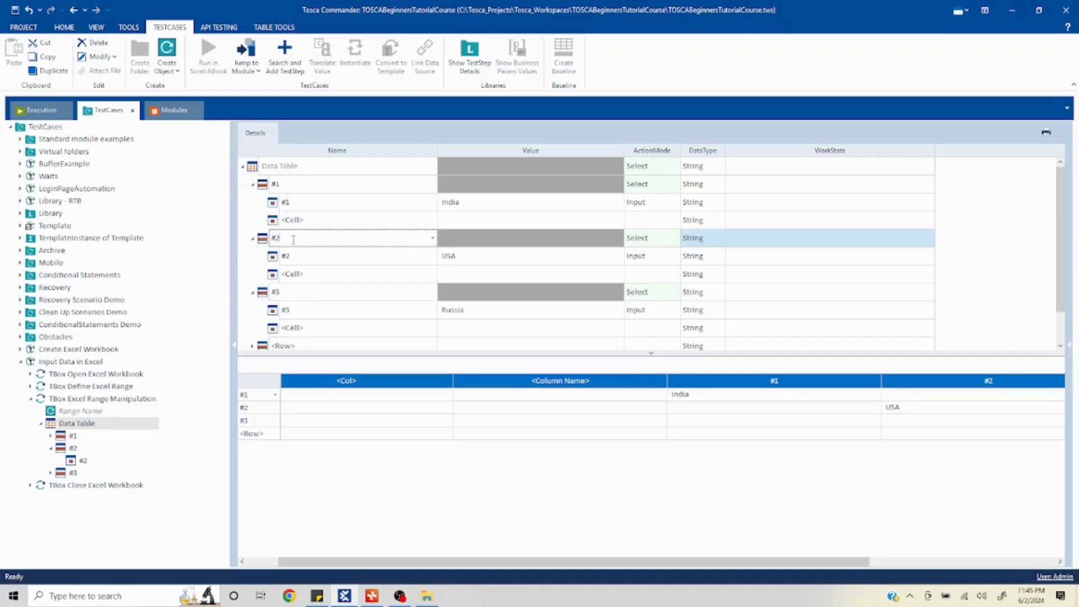
left_click(306, 256)
type("1")
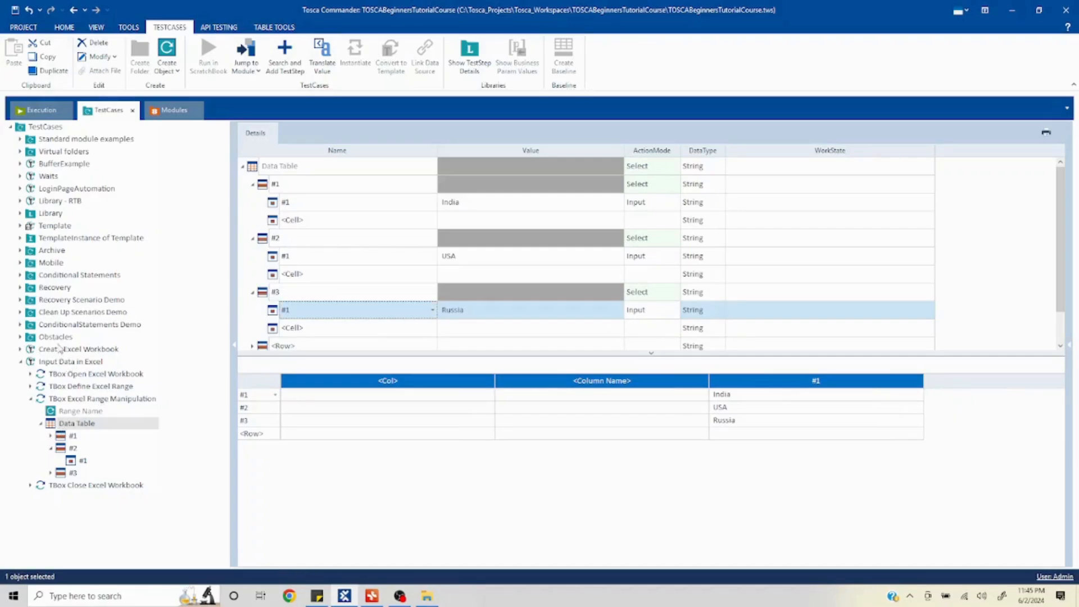
left_click(70, 361)
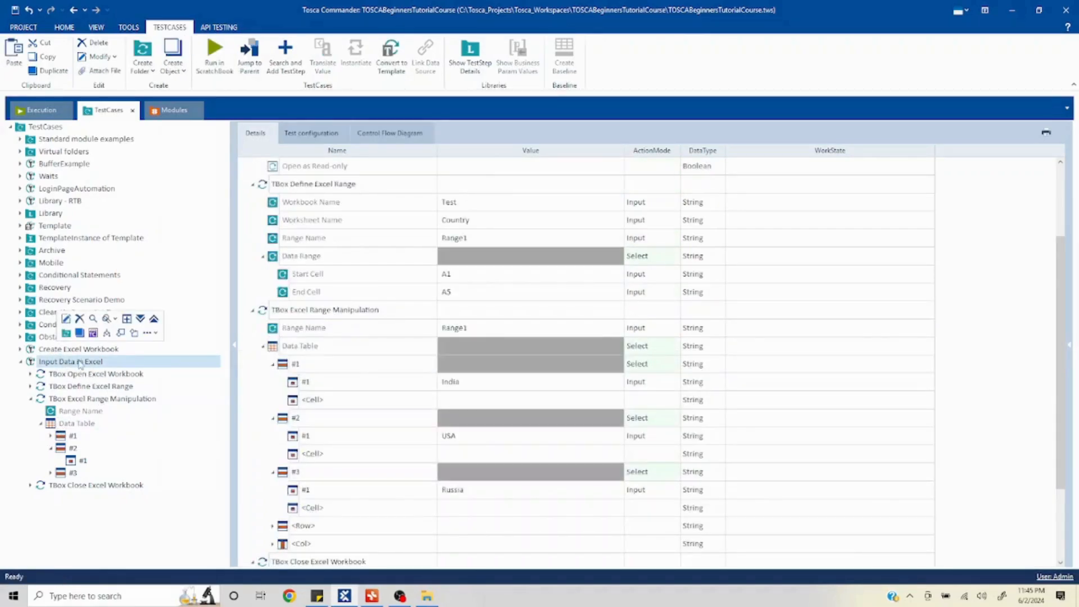
Run Input Data in Excel in ScratchBook from its context menu, then switch to the Excel folder.
right_click(69, 361)
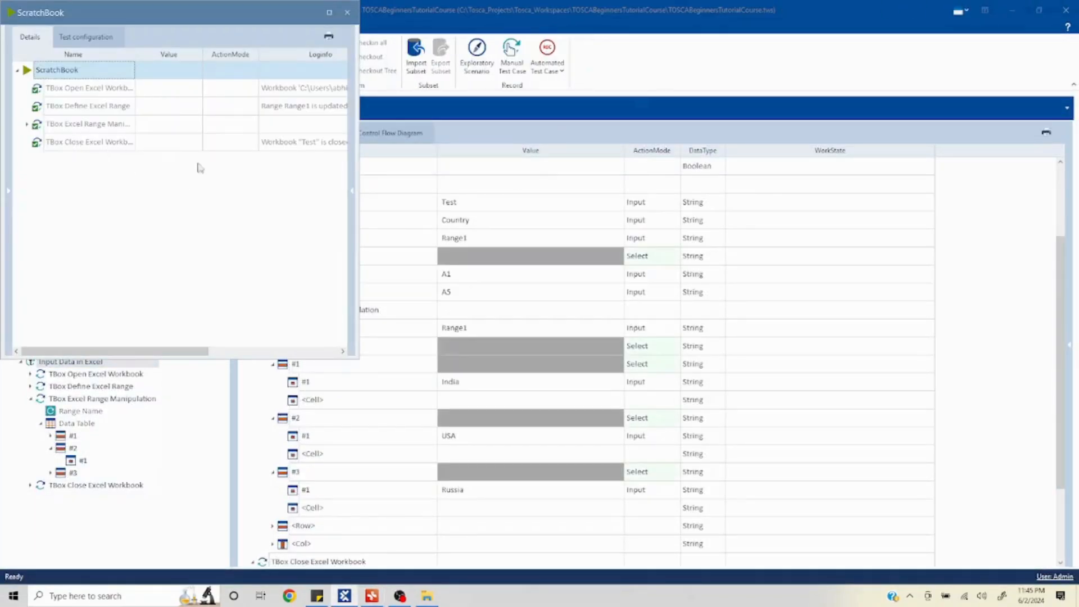
left_click(427, 595)
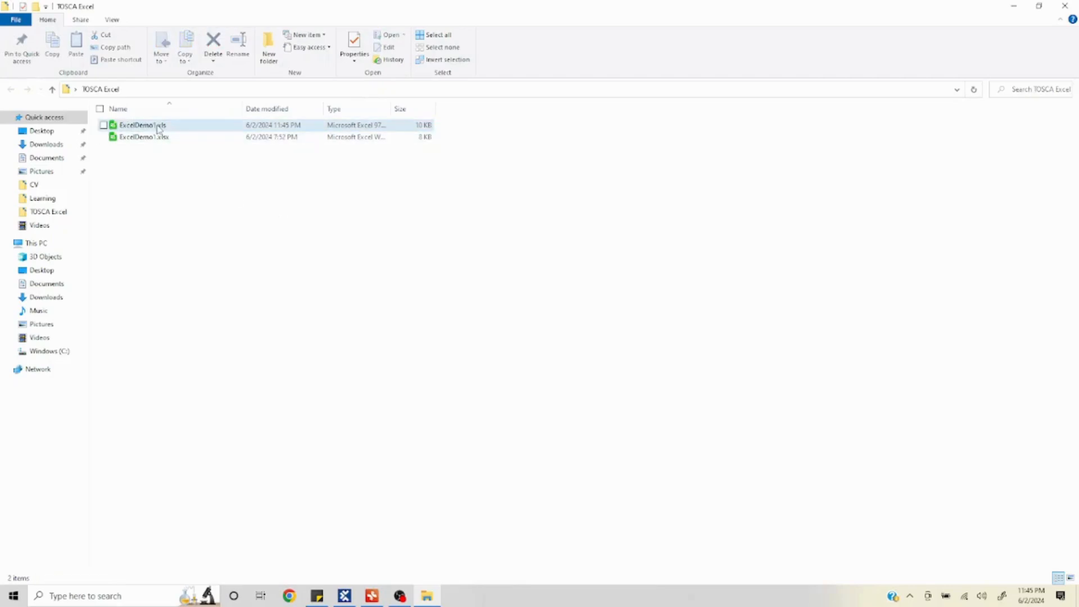
Open ExcelDemo1.xls from the TOSCA Excel folder to check the written countries.
double_click(142, 125)
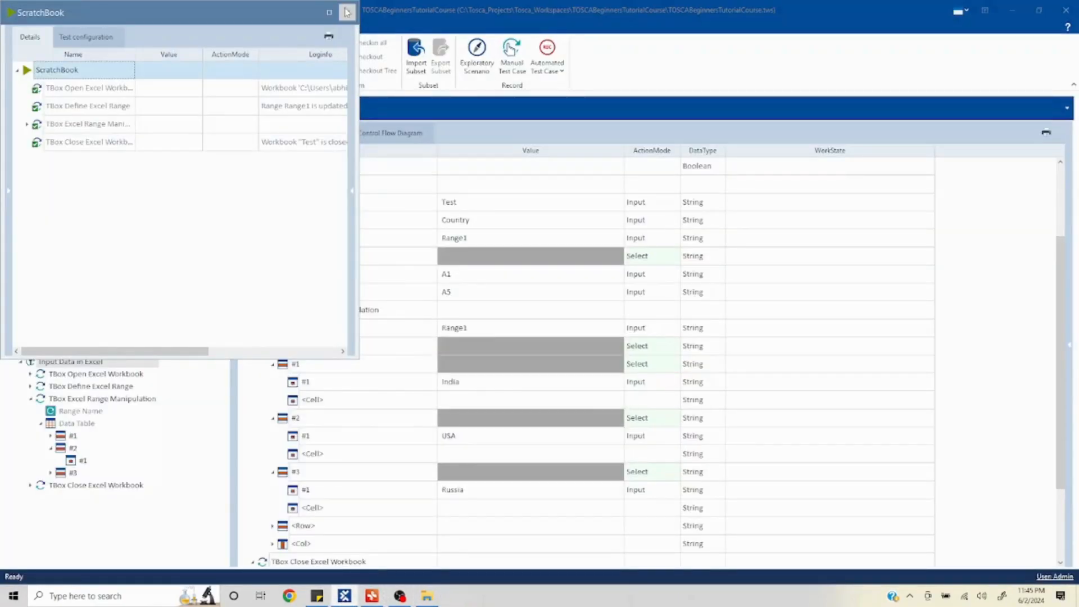
Close ScratchBook, collapse Define Excel Range, and expand Range Manipulation's Data Table rows.
left_click(346, 13)
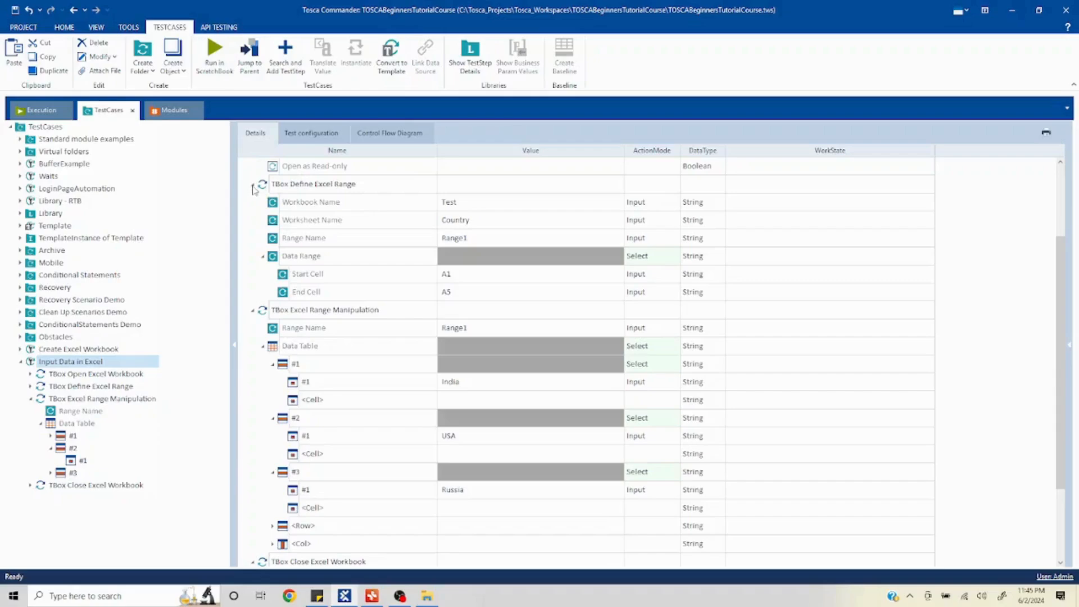
left_click(251, 183)
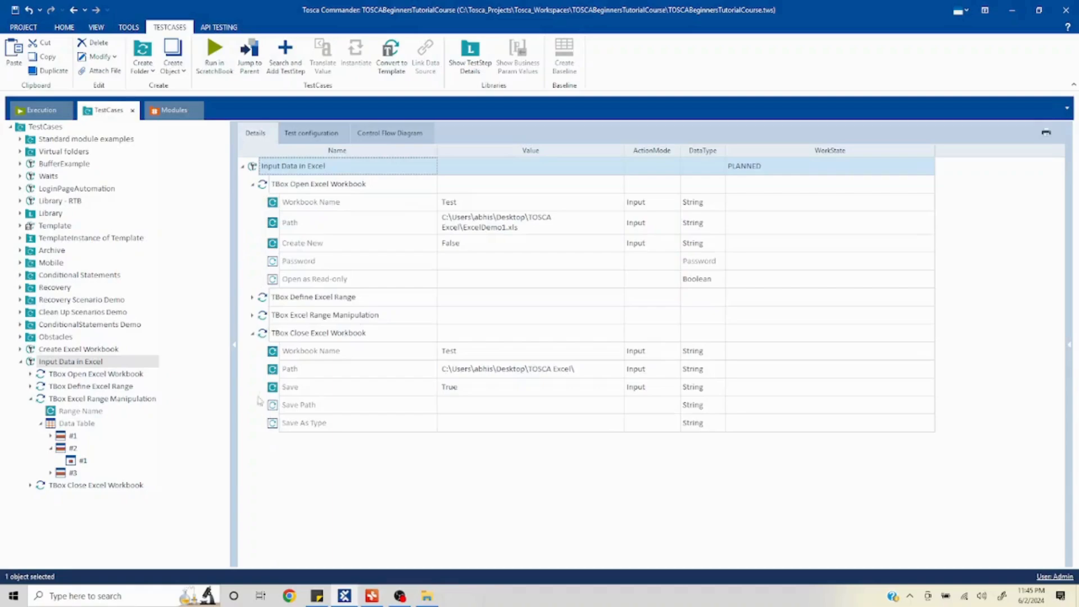
left_click(252, 314)
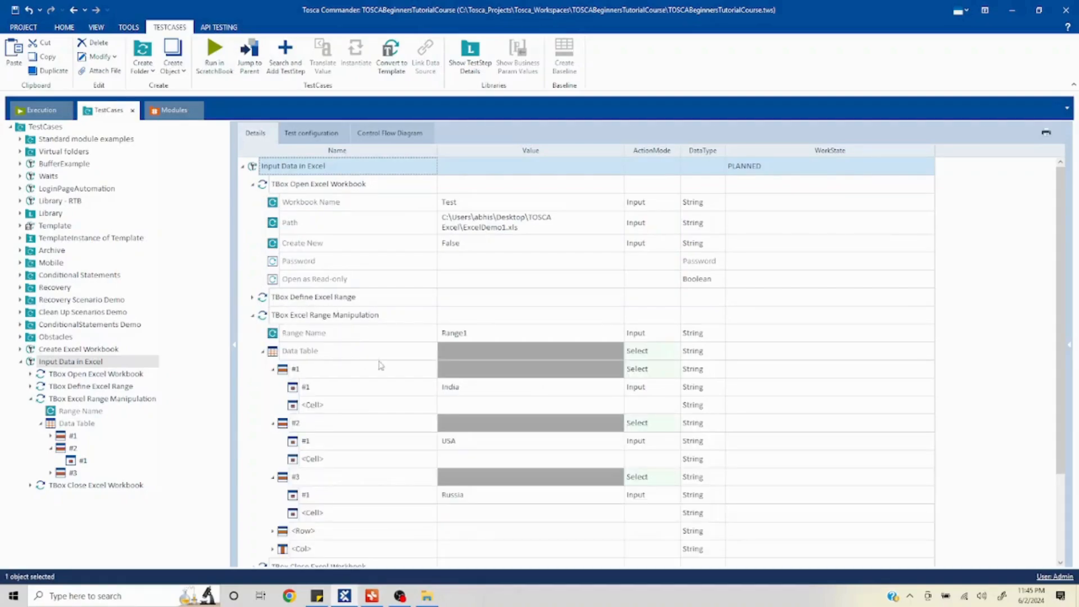
left_click(262, 351)
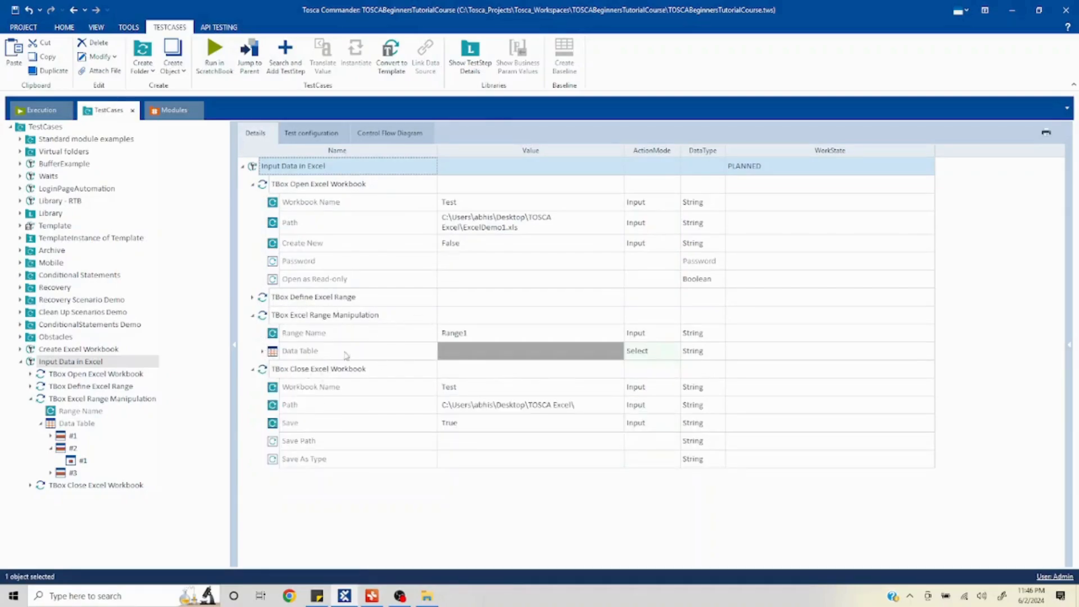
mouse_move(428, 375)
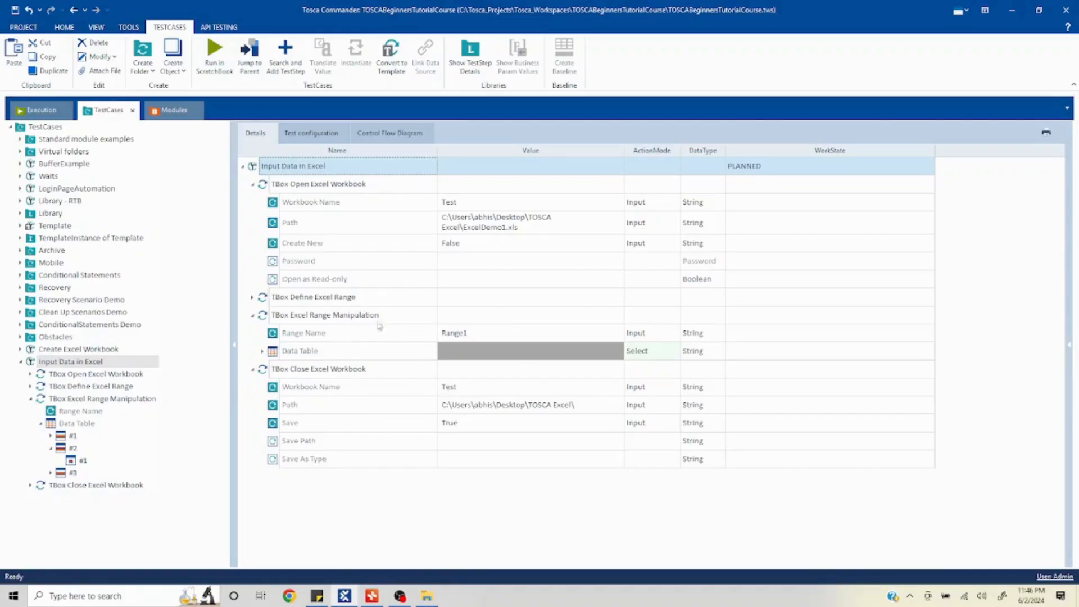
left_click(263, 353)
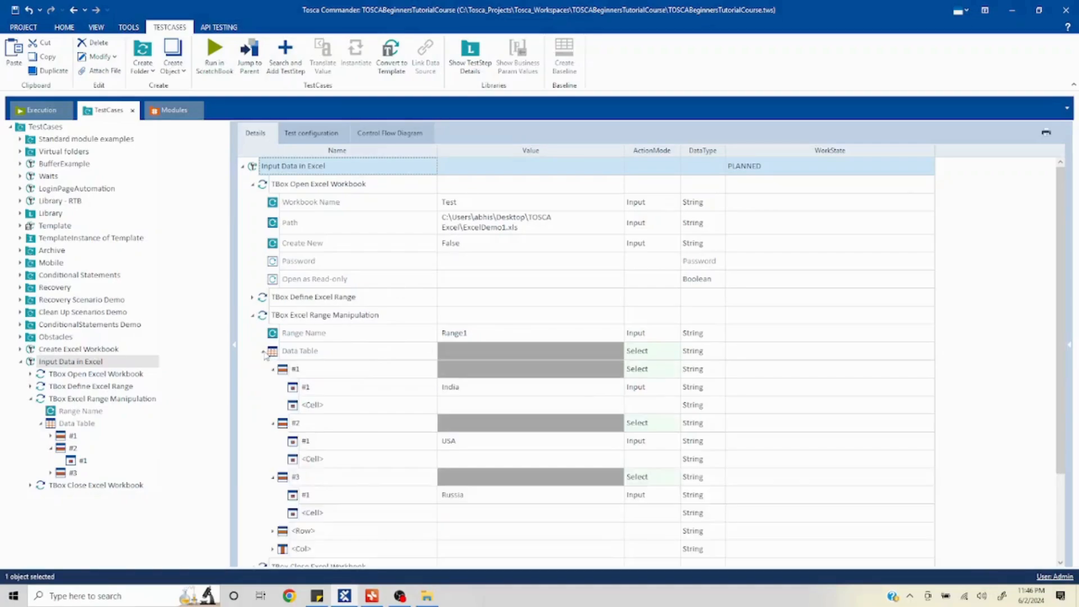
mouse_move(545, 311)
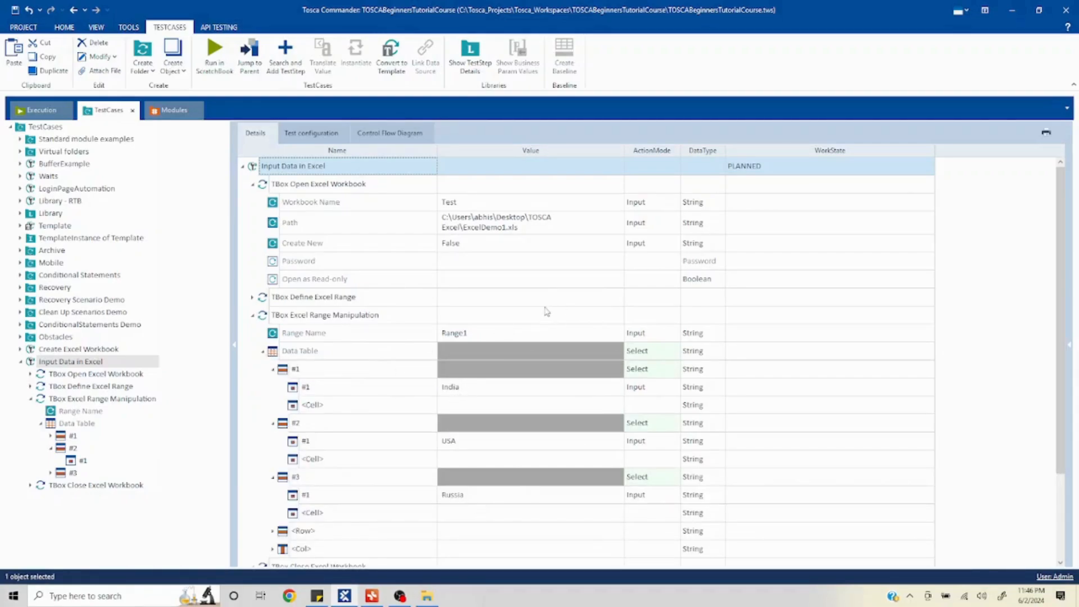
mouse_move(241, 318)
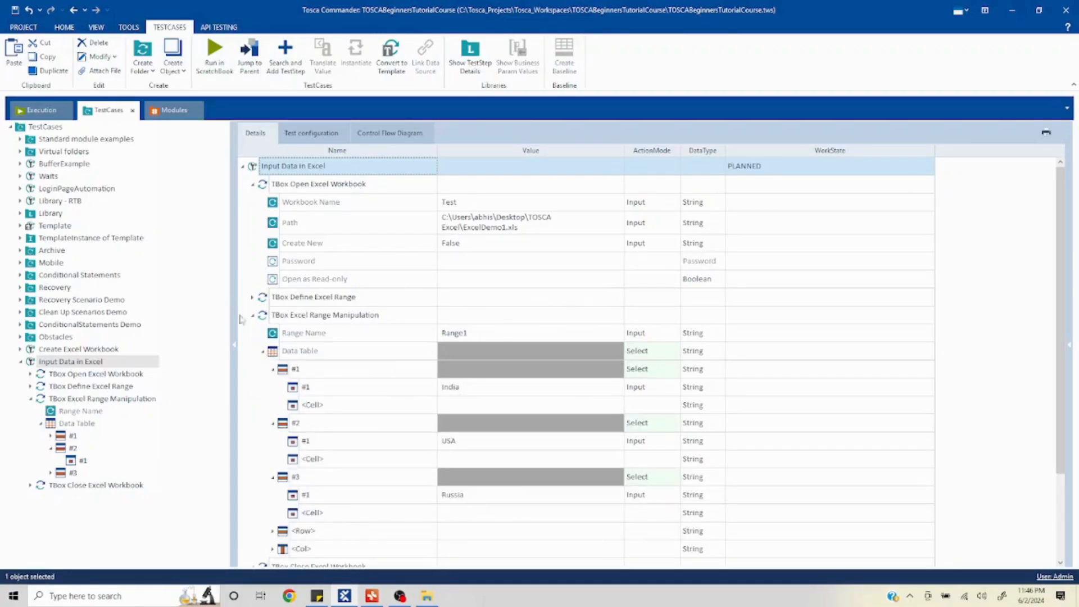
left_click(252, 314)
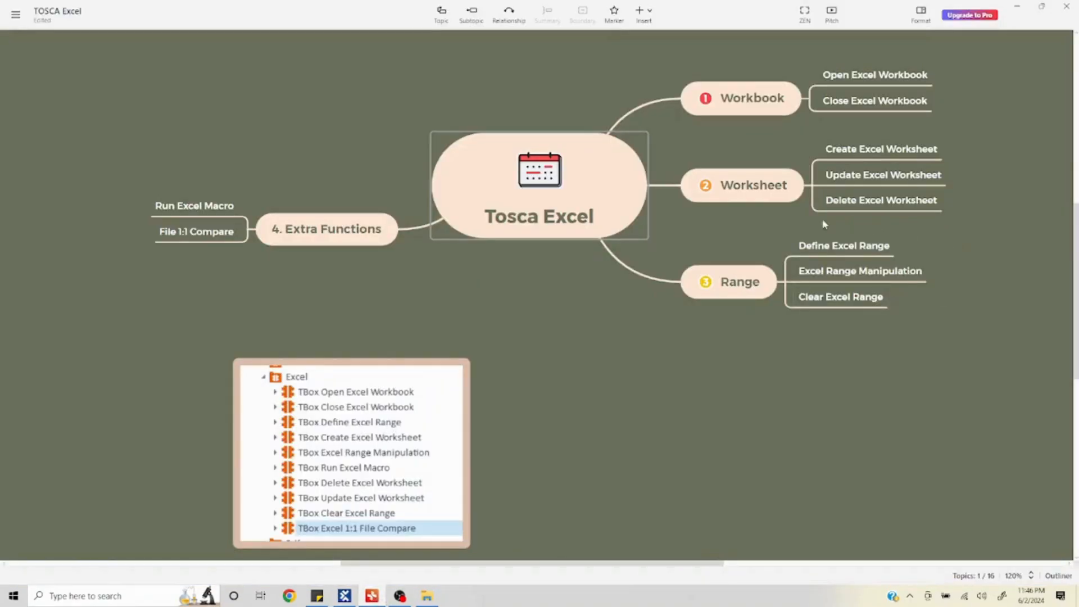
mouse_move(742, 258)
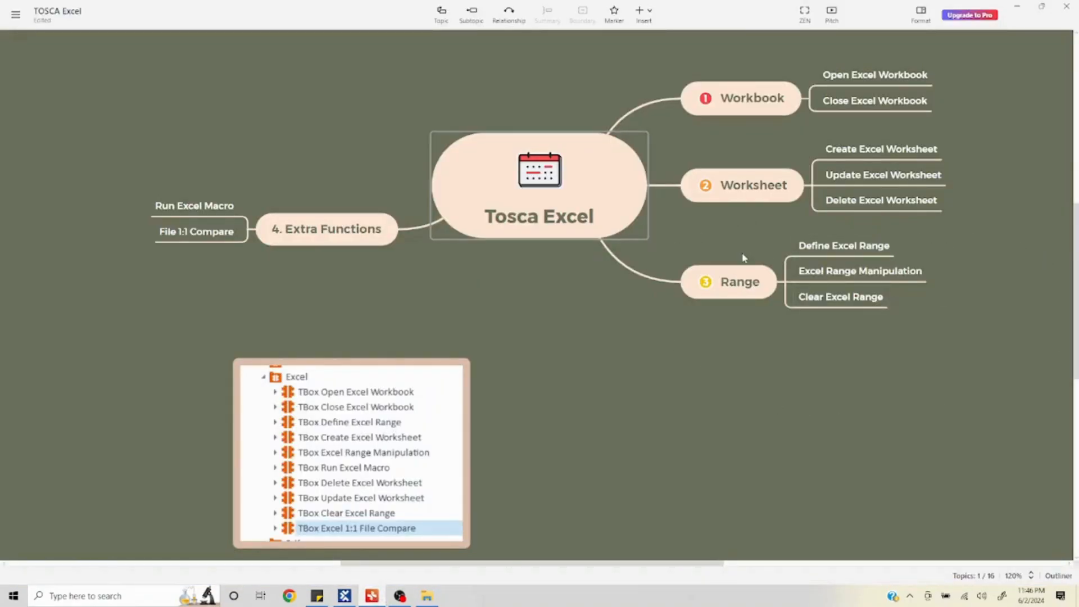
mouse_move(368, 326)
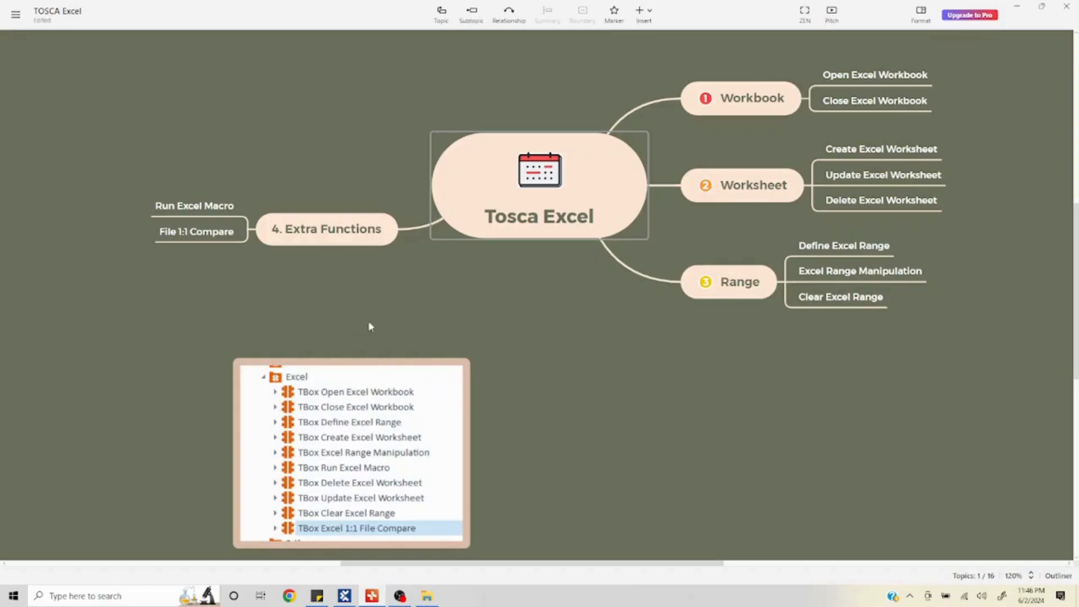
mouse_move(364, 270)
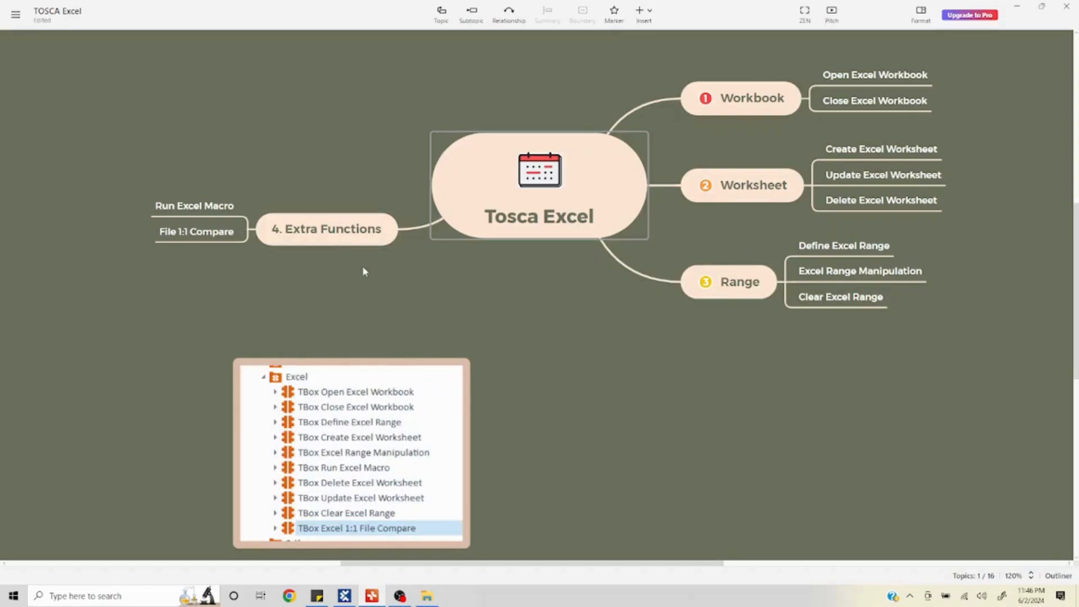